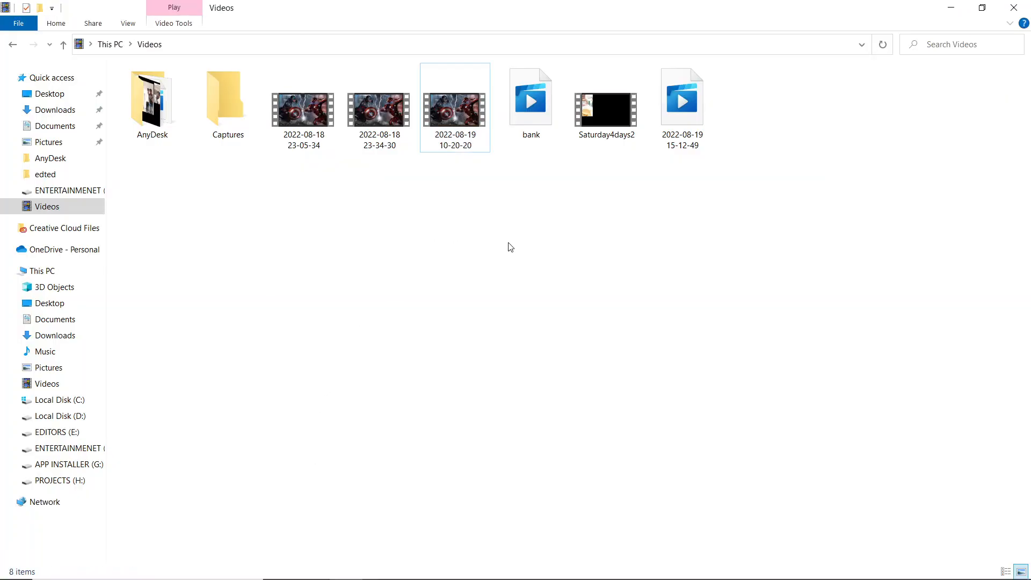
pyautogui.click(454, 107)
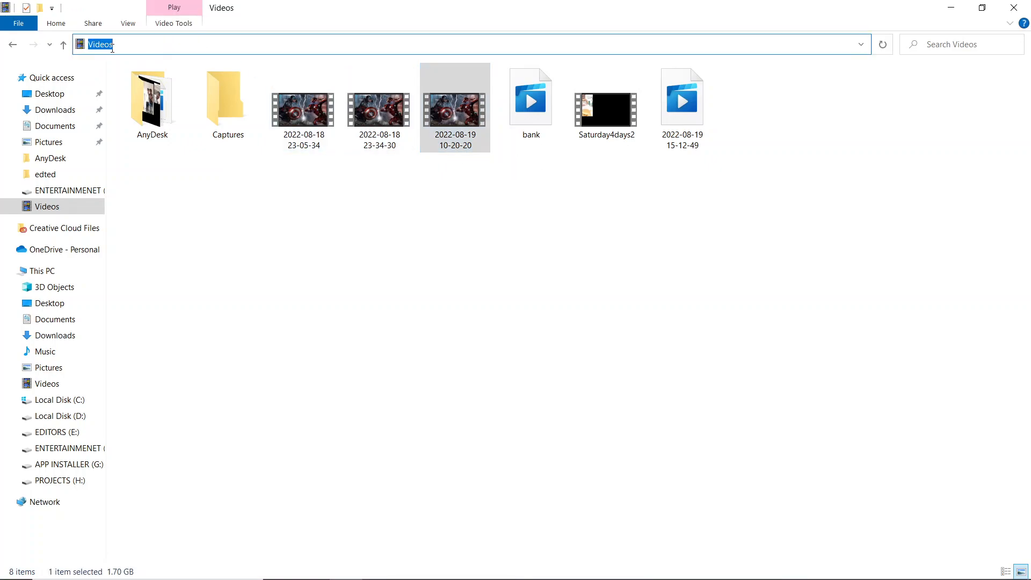
pyautogui.click(530, 98)
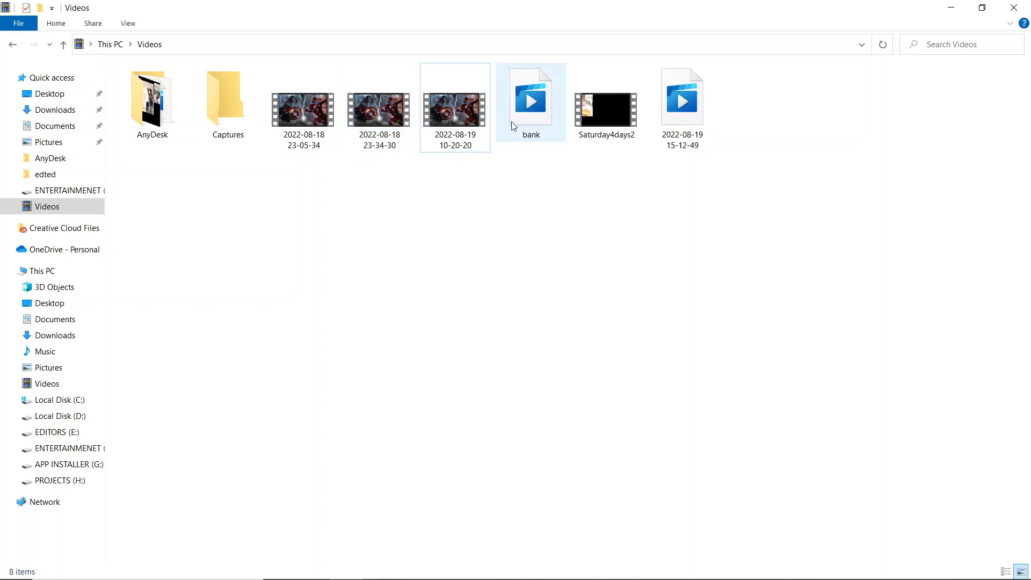
pyautogui.click(454, 111)
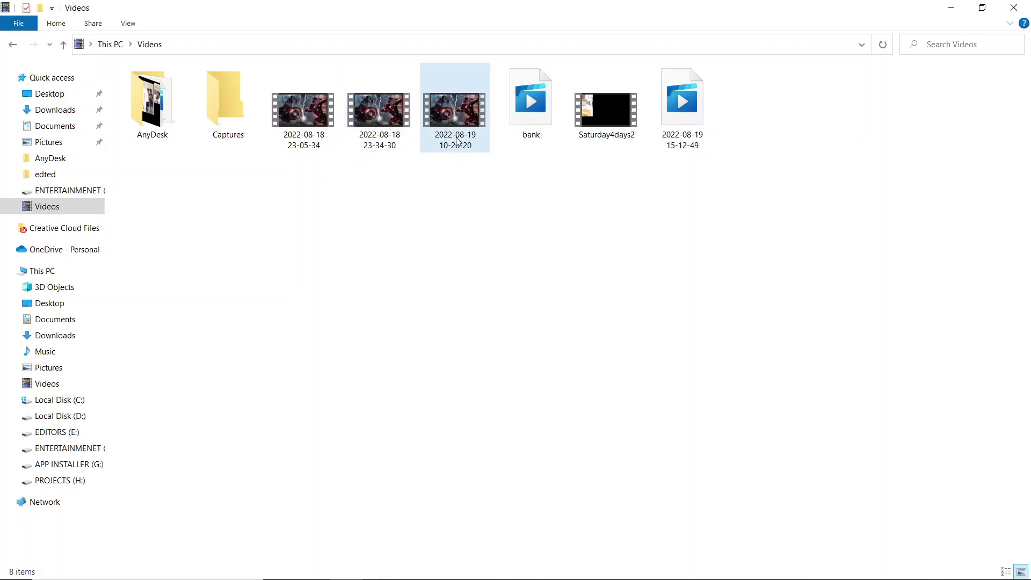
pyautogui.click(442, 205)
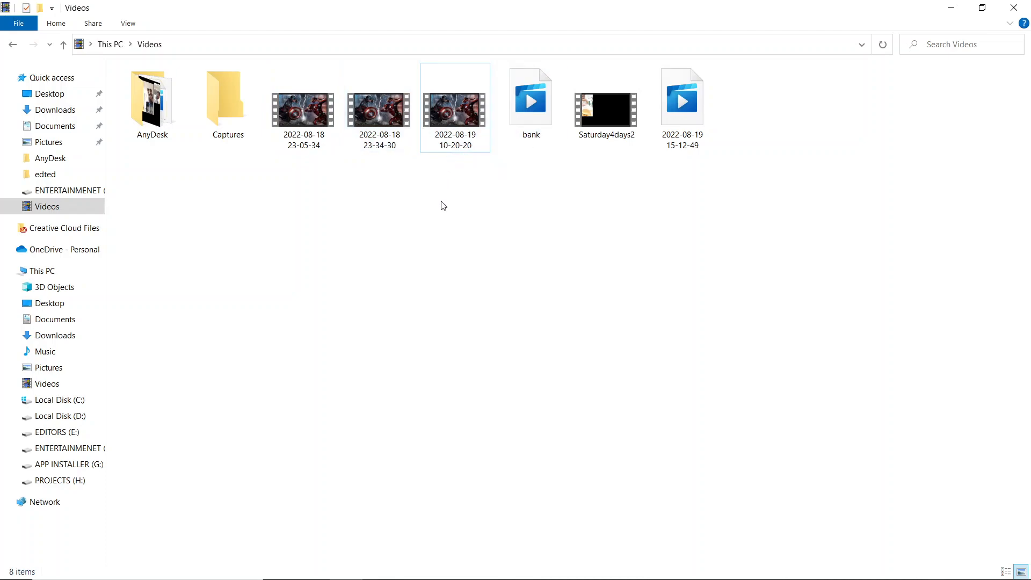
pyautogui.click(455, 107)
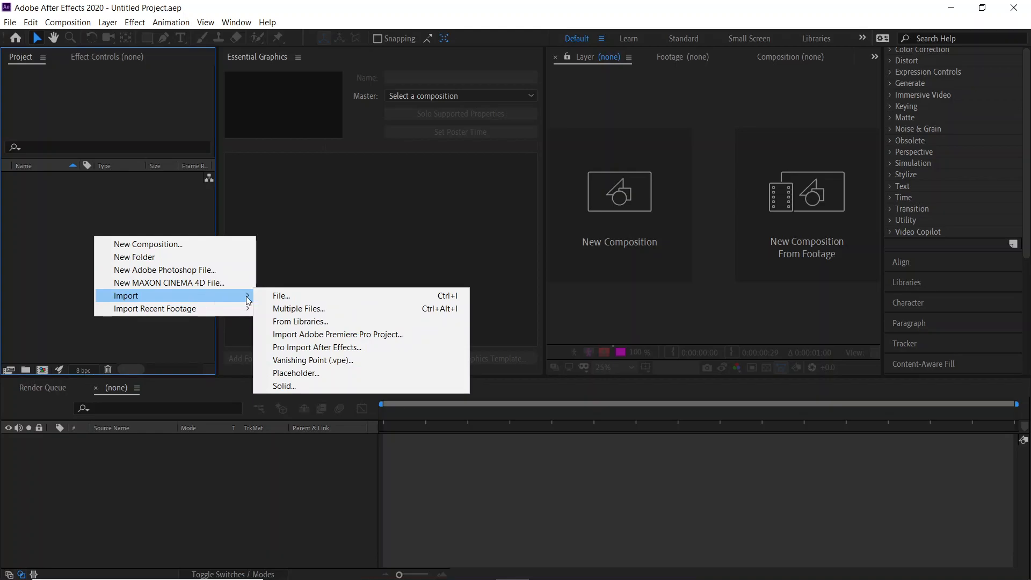
pyautogui.click(281, 295)
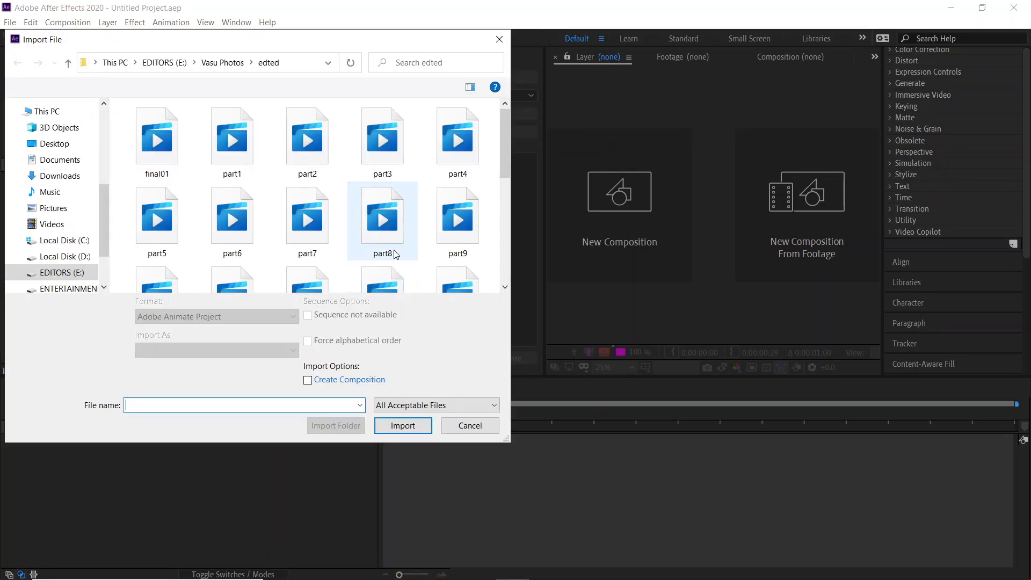
pyautogui.click(50, 225)
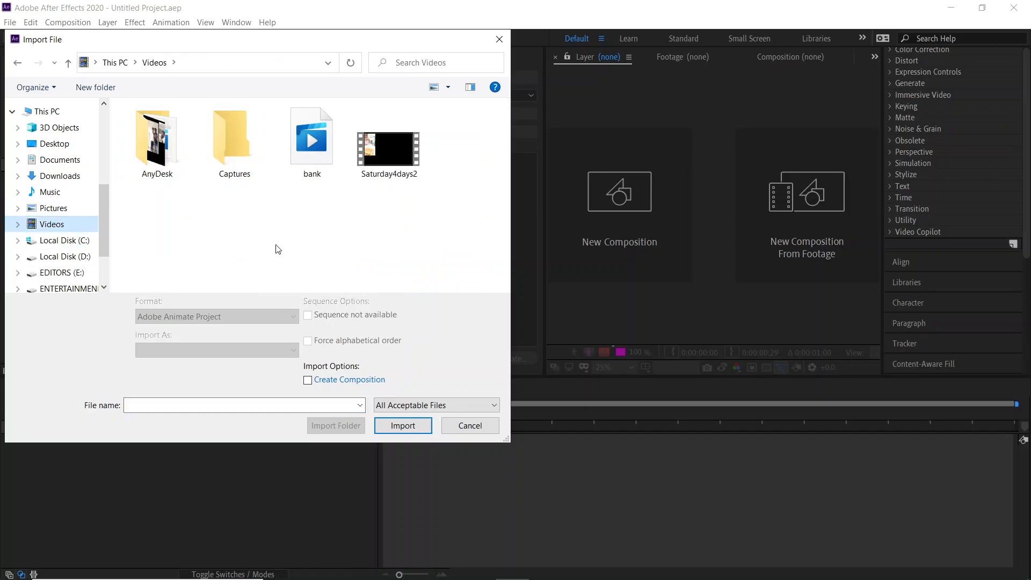
pyautogui.moveTo(486, 352)
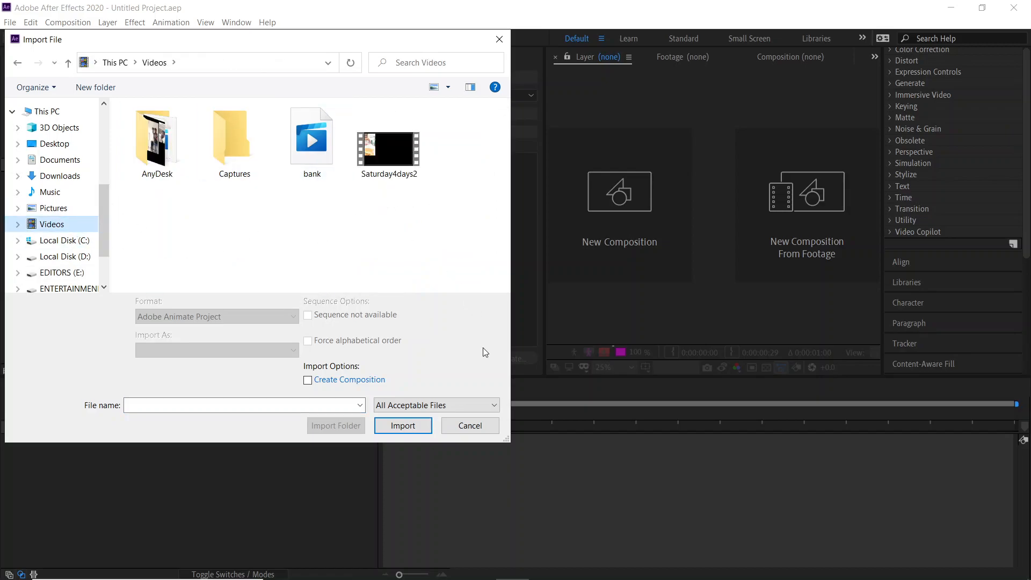
pyautogui.click(436, 405)
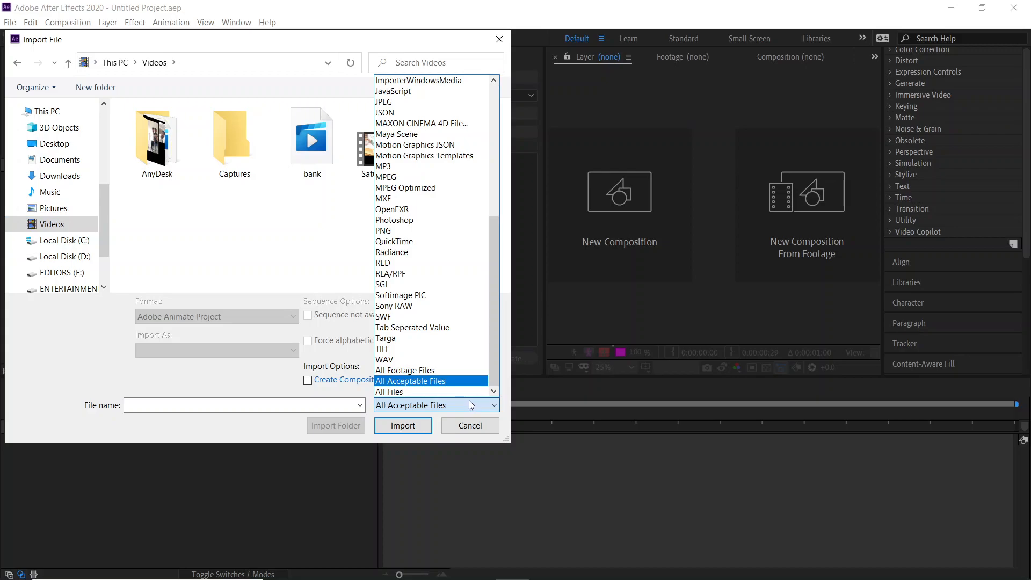
pyautogui.moveTo(417, 144)
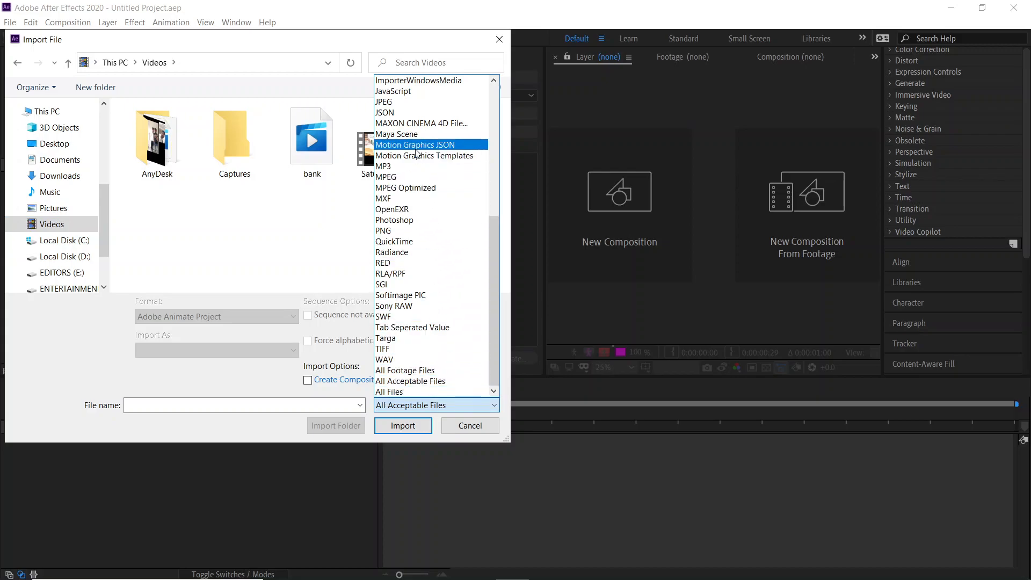
pyautogui.moveTo(410, 381)
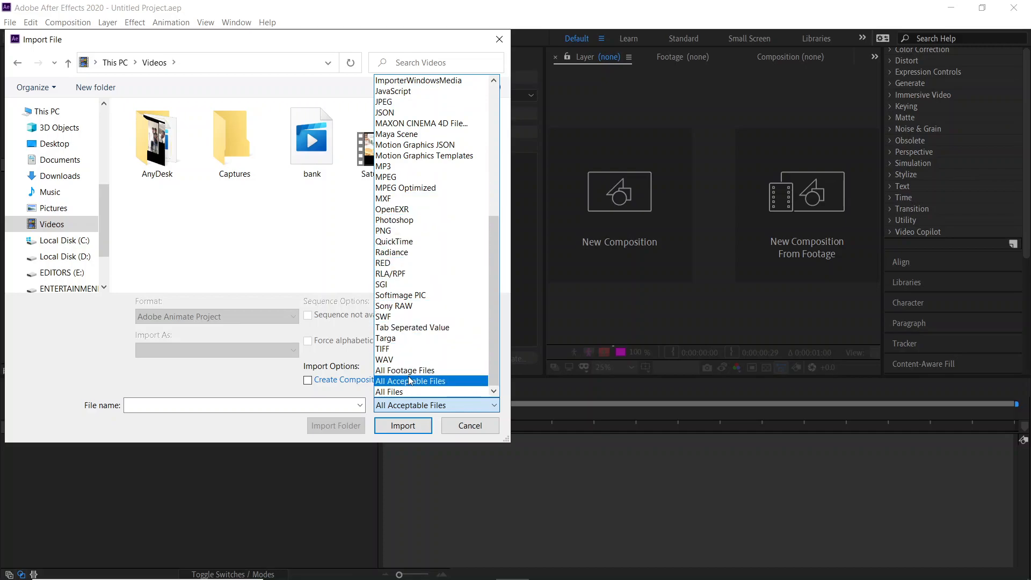
pyautogui.click(404, 369)
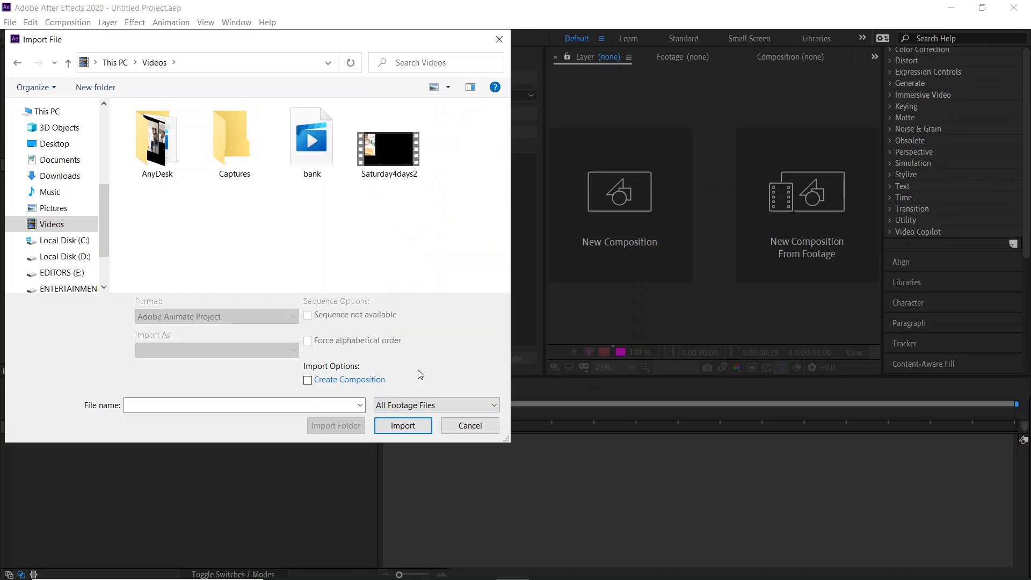
pyautogui.click(435, 404)
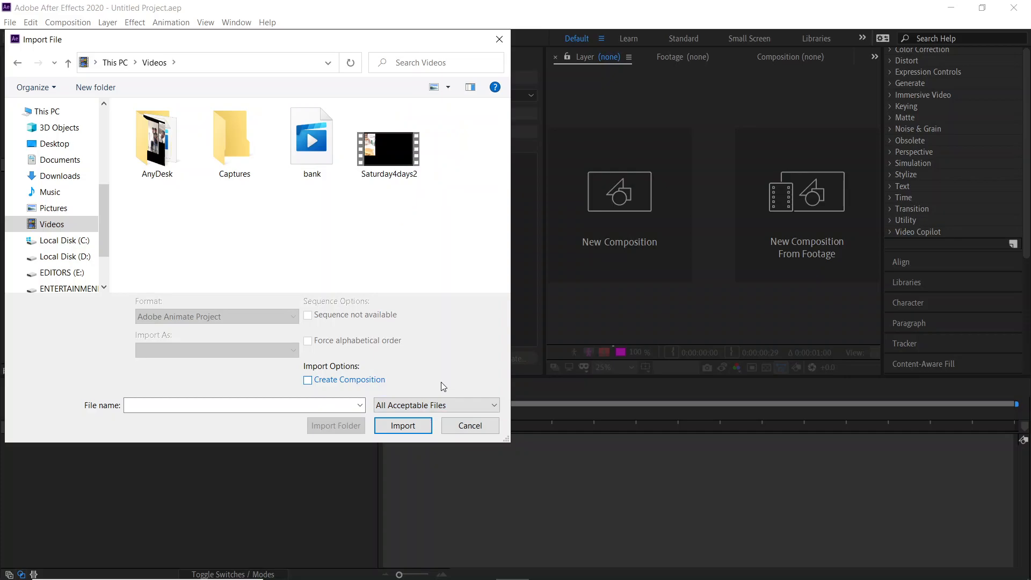
pyautogui.click(435, 404)
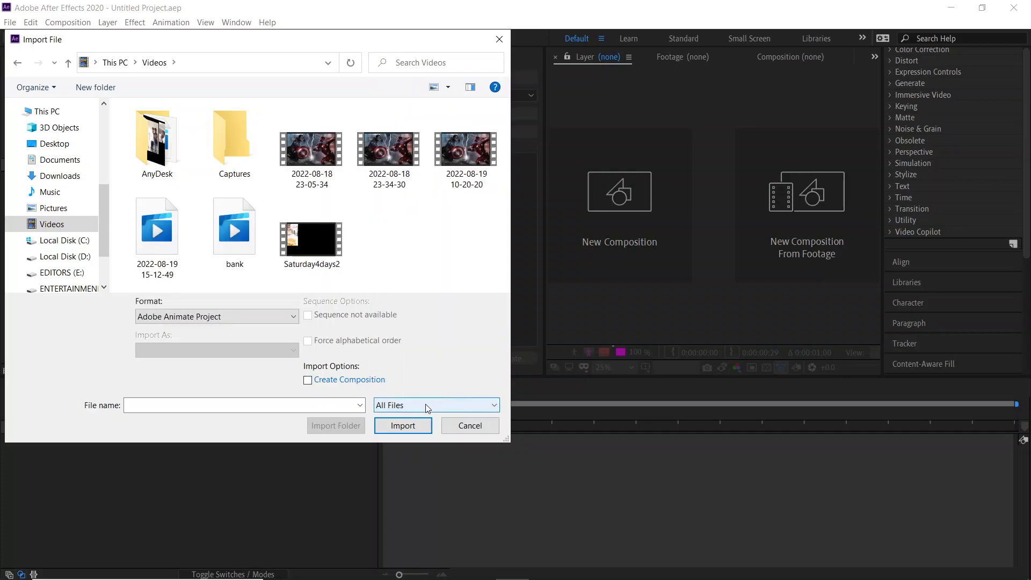
pyautogui.moveTo(465, 144)
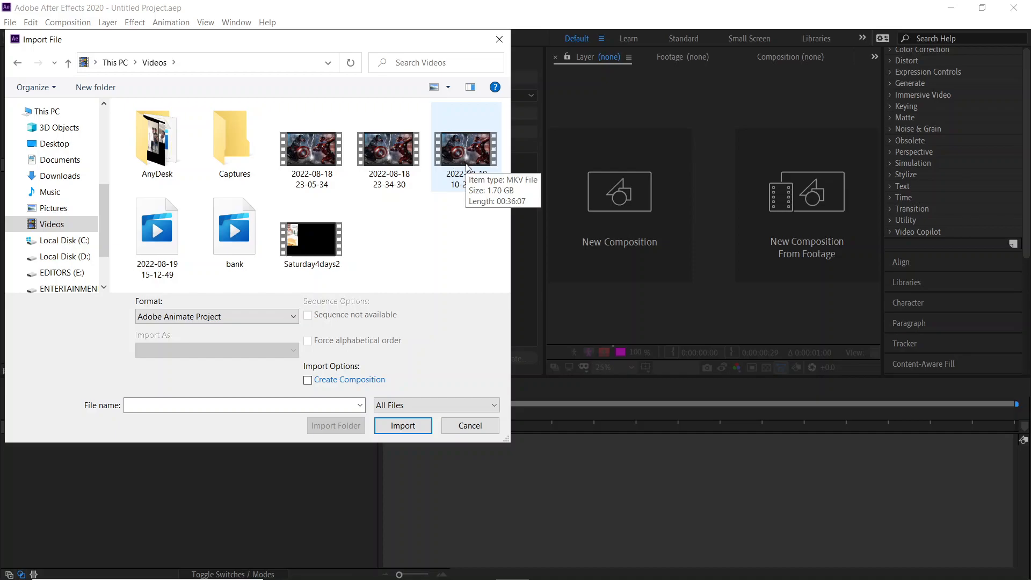
pyautogui.click(466, 138)
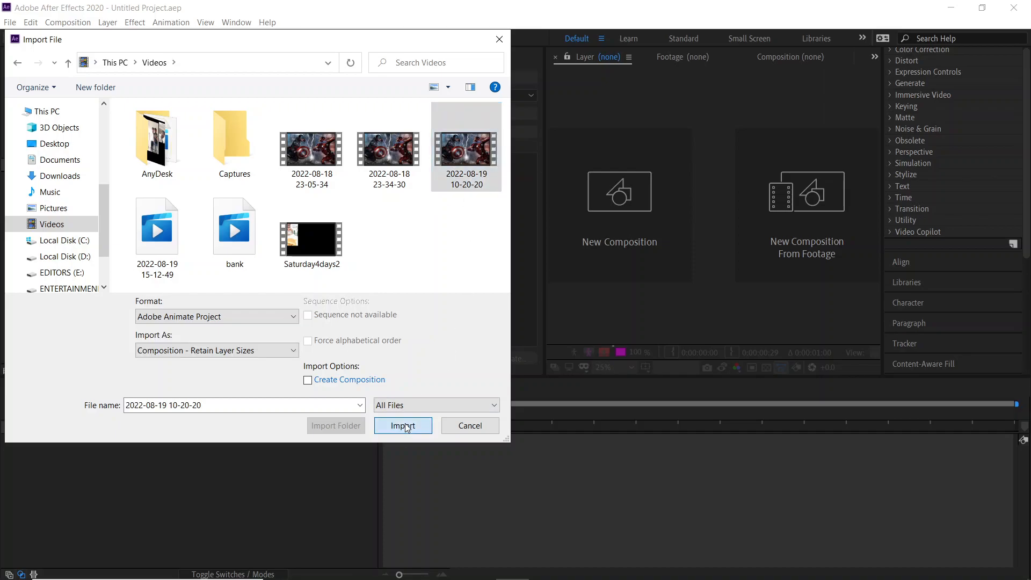
pyautogui.click(402, 425)
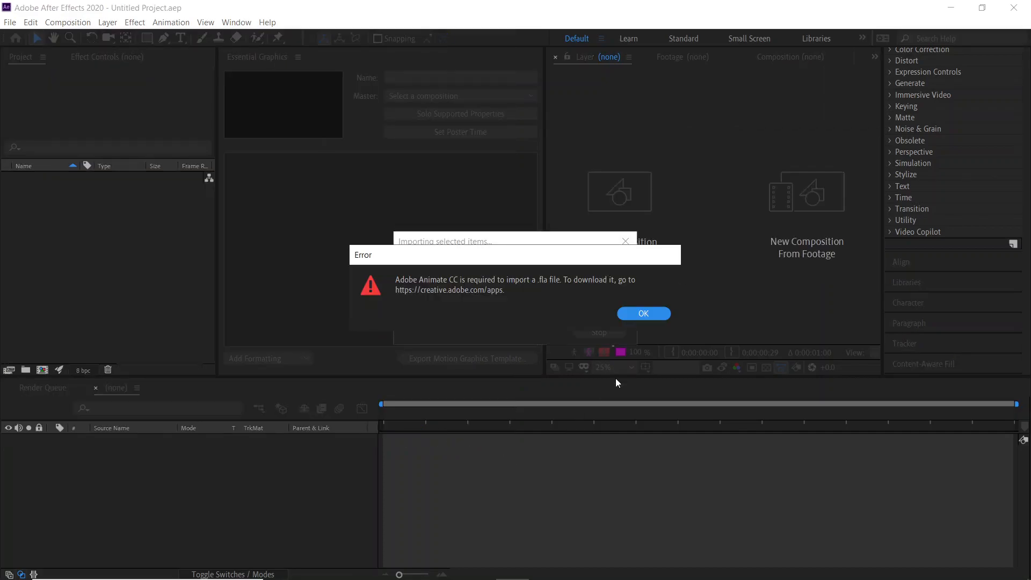
# Step: Dismiss the Animate-required error and search the Start menu for HandBrake
pyautogui.click(642, 313)
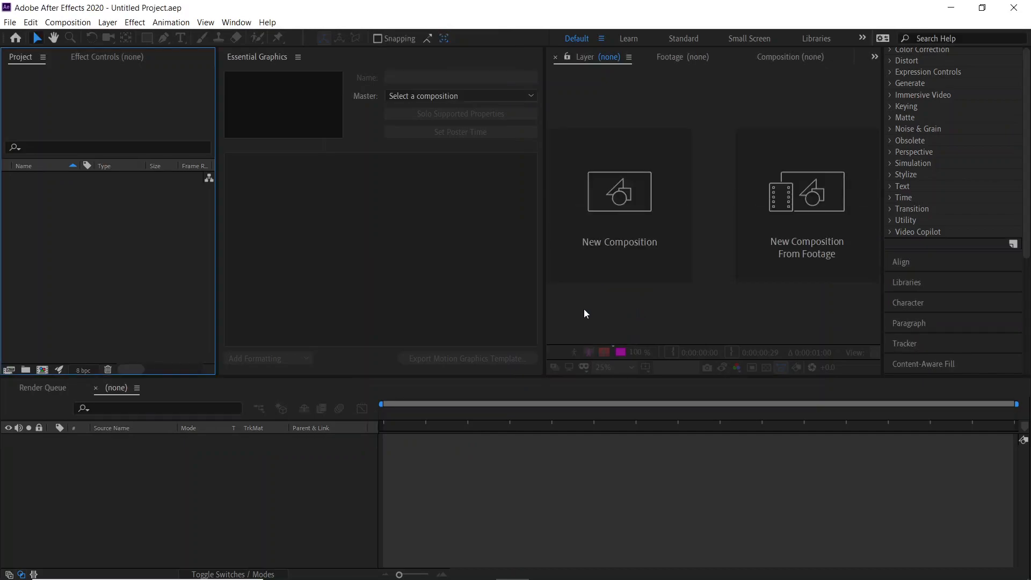
pyautogui.moveTo(101, 238)
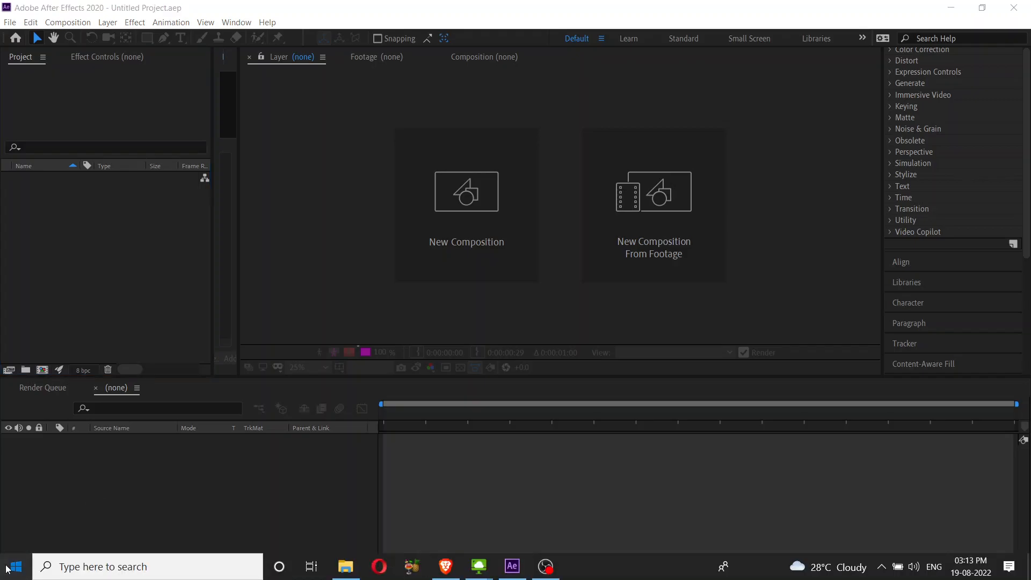
pyautogui.write('HAN')
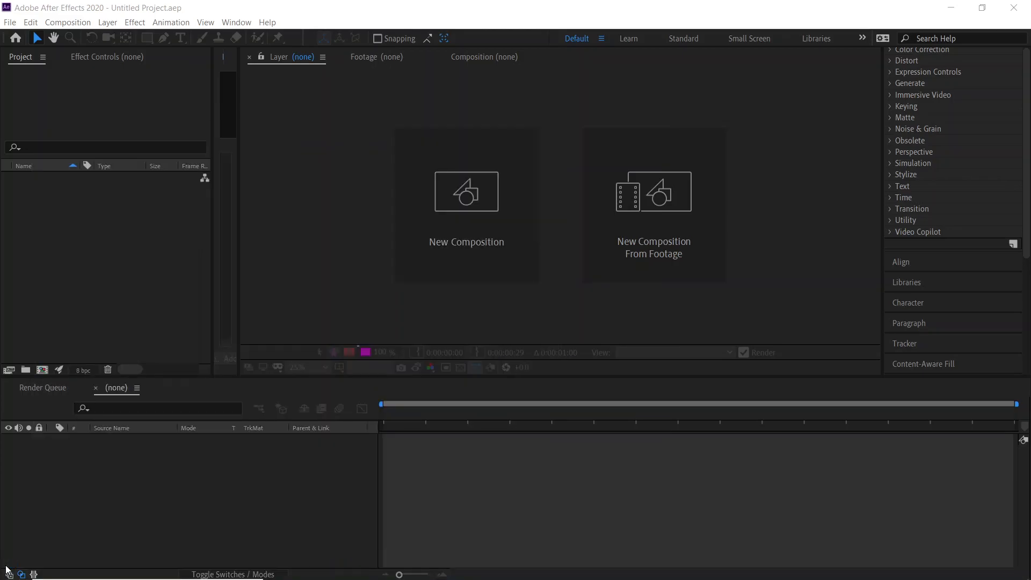
pyautogui.moveTo(748, 317)
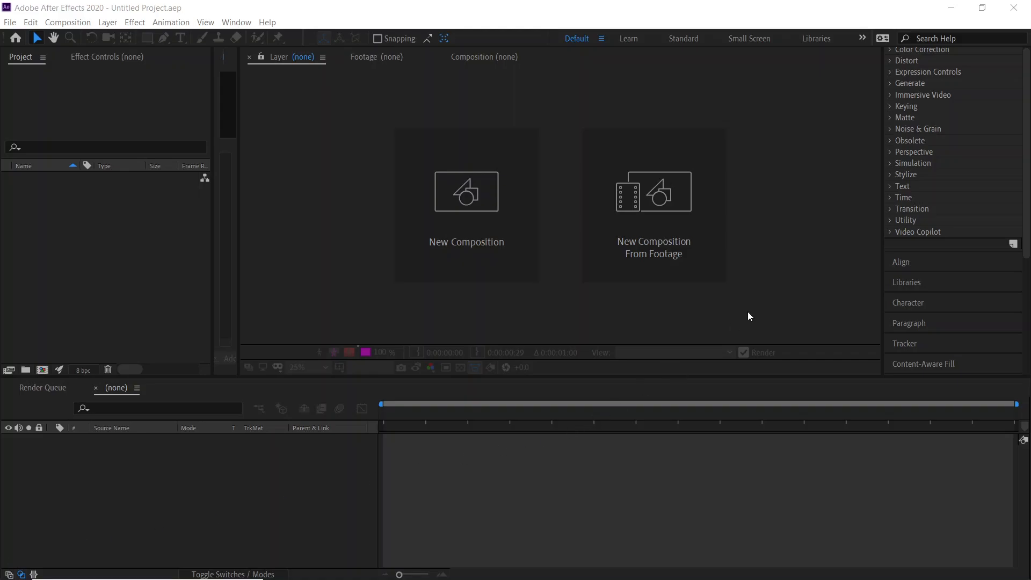
pyautogui.moveTo(949, 7)
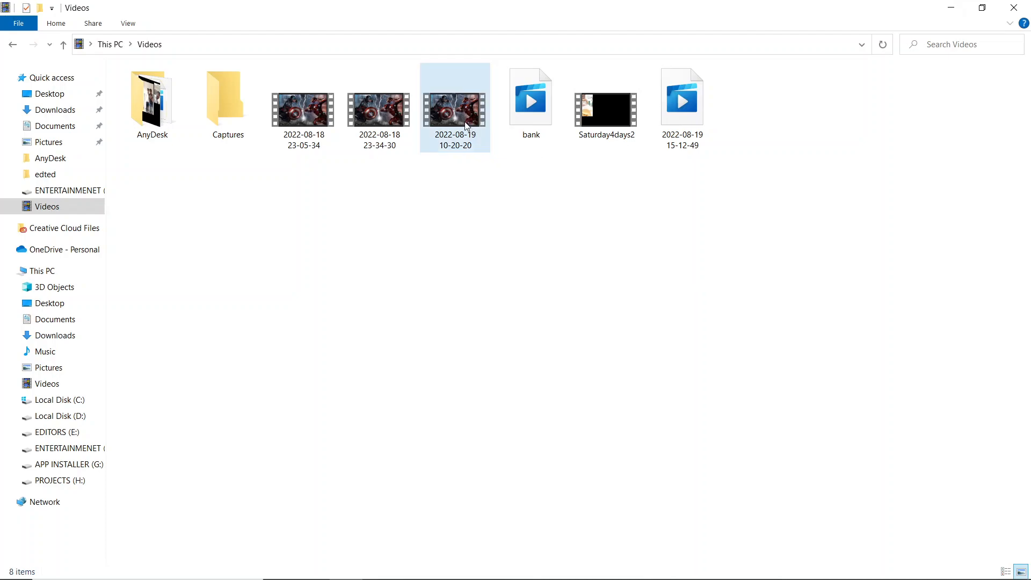
pyautogui.click(454, 107)
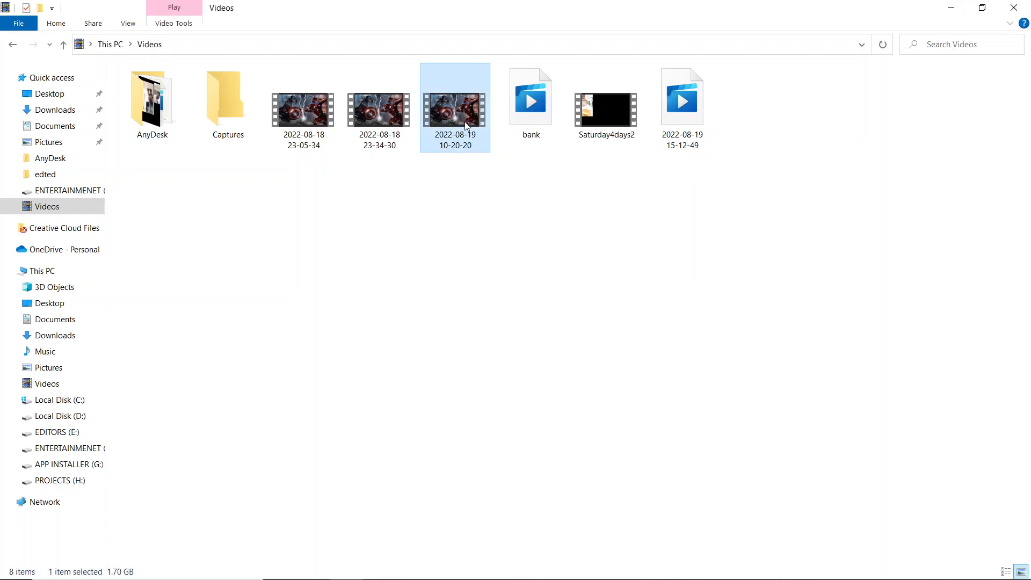
pyautogui.rightClick(454, 108)
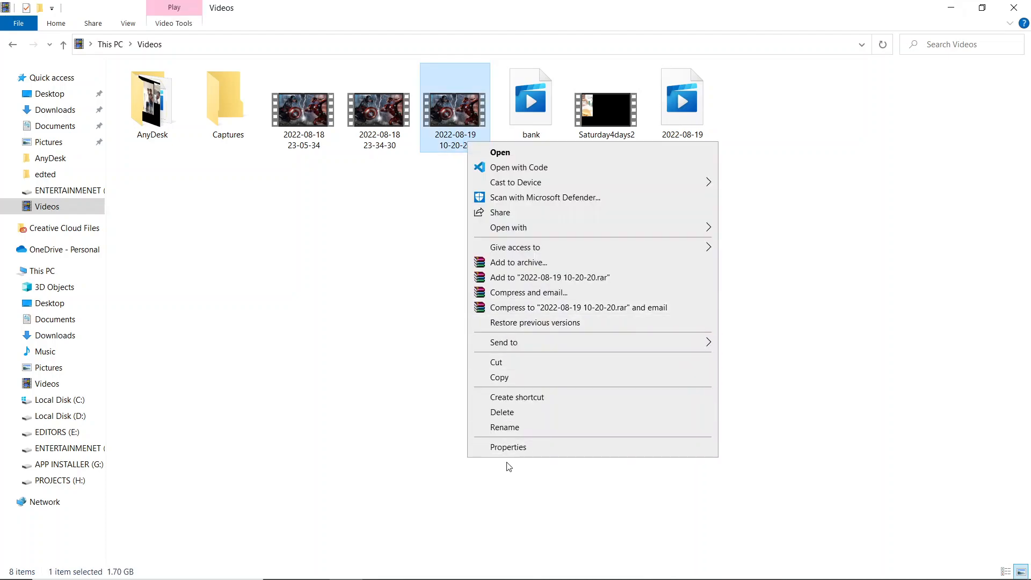
pyautogui.click(508, 447)
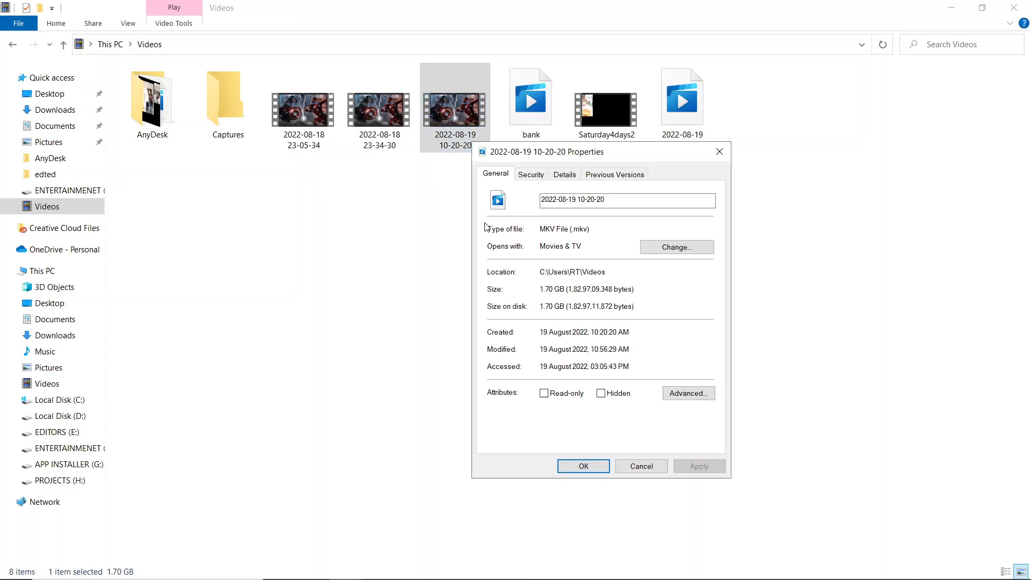
pyautogui.moveTo(590, 235)
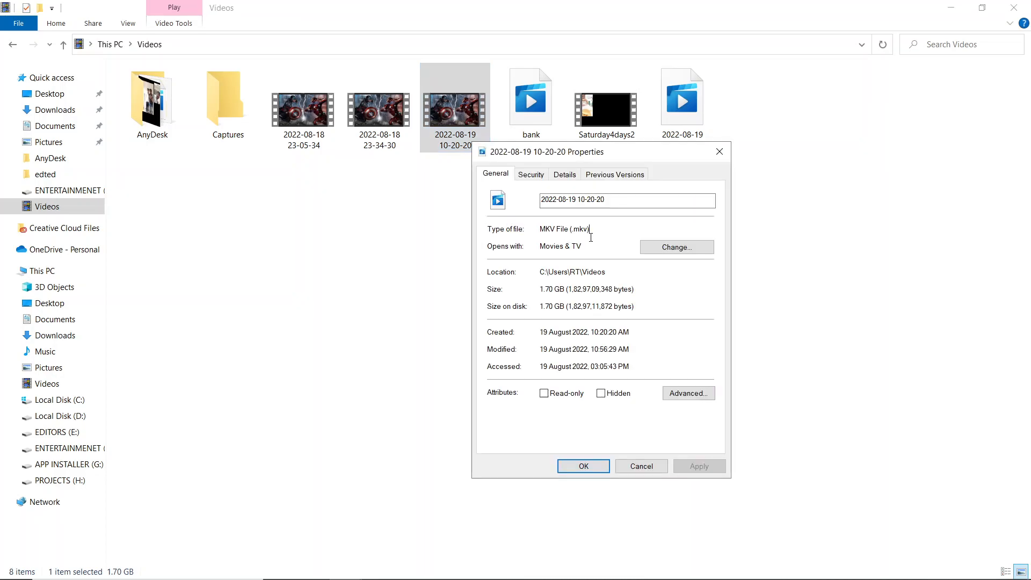
pyautogui.click(582, 466)
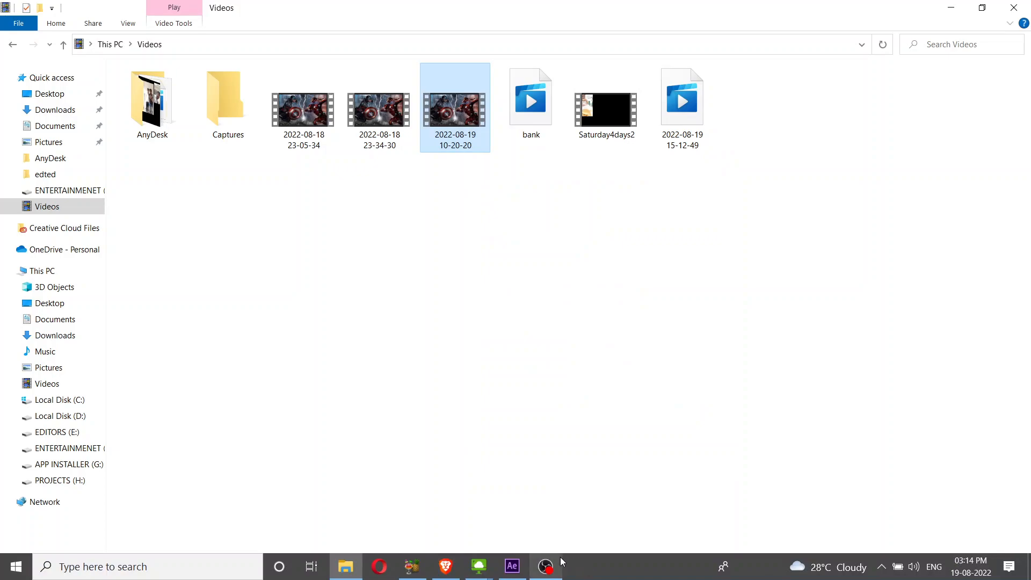
pyautogui.moveTo(412, 566)
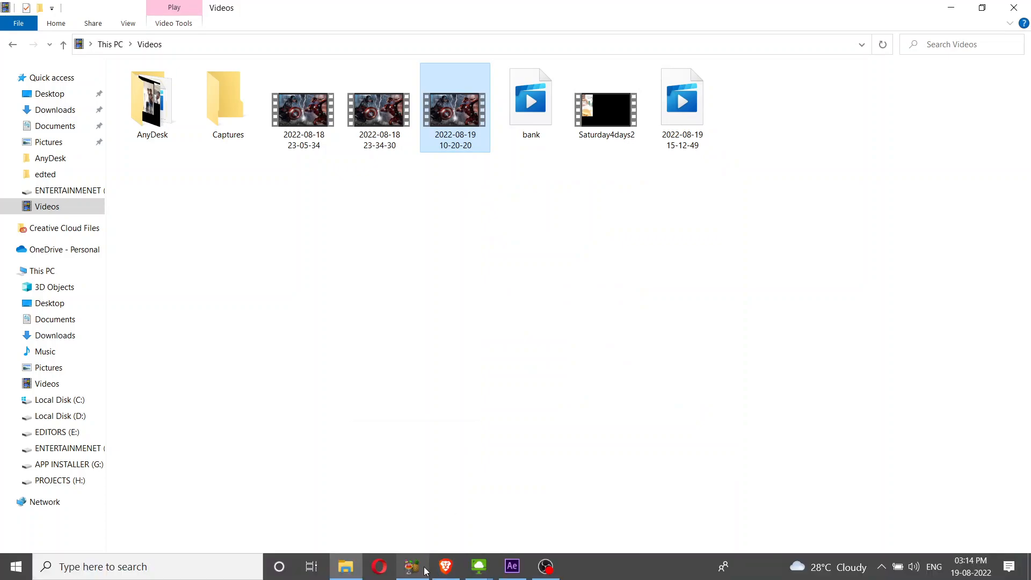
# Step: Bring up HandBrake and answer No to Queue Recovery, keeping the recording as source
pyautogui.click(413, 566)
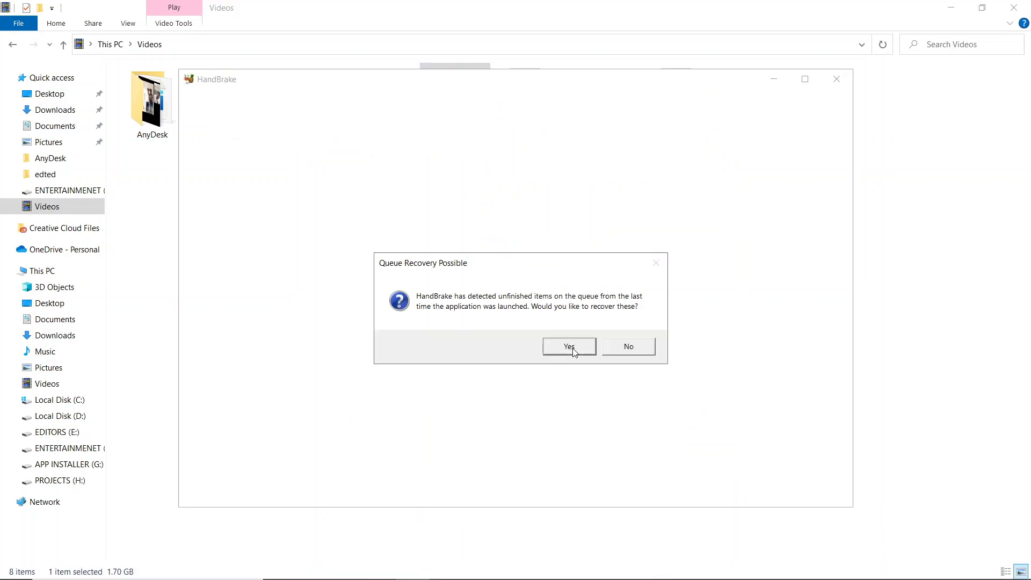
pyautogui.moveTo(627, 346)
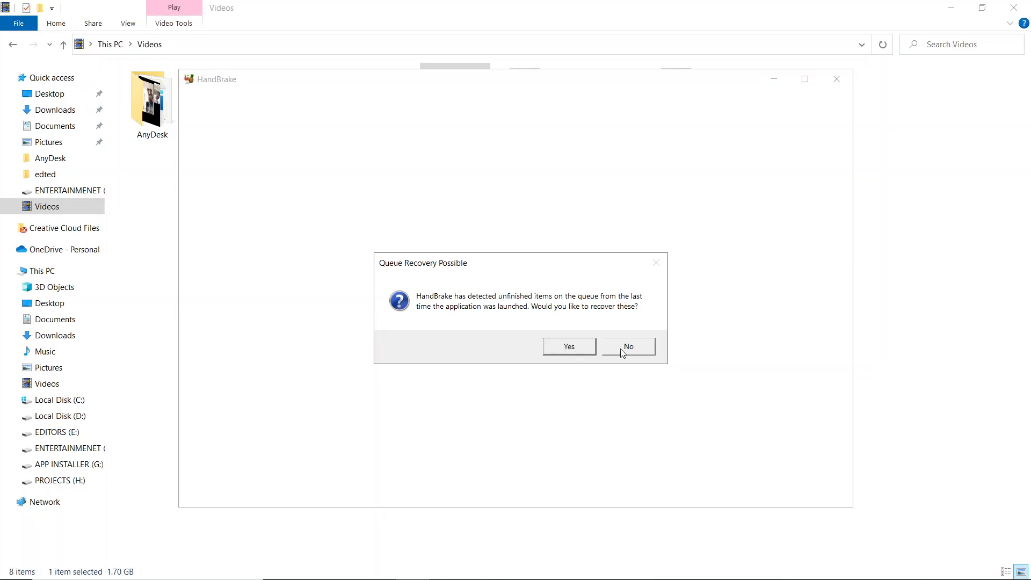
pyautogui.click(627, 347)
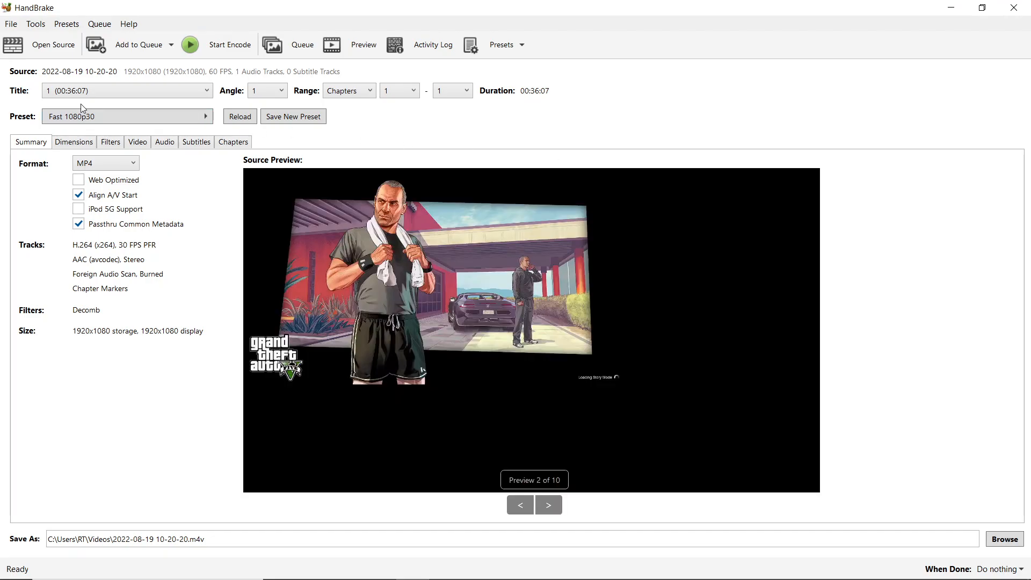
pyautogui.moveTo(163, 163)
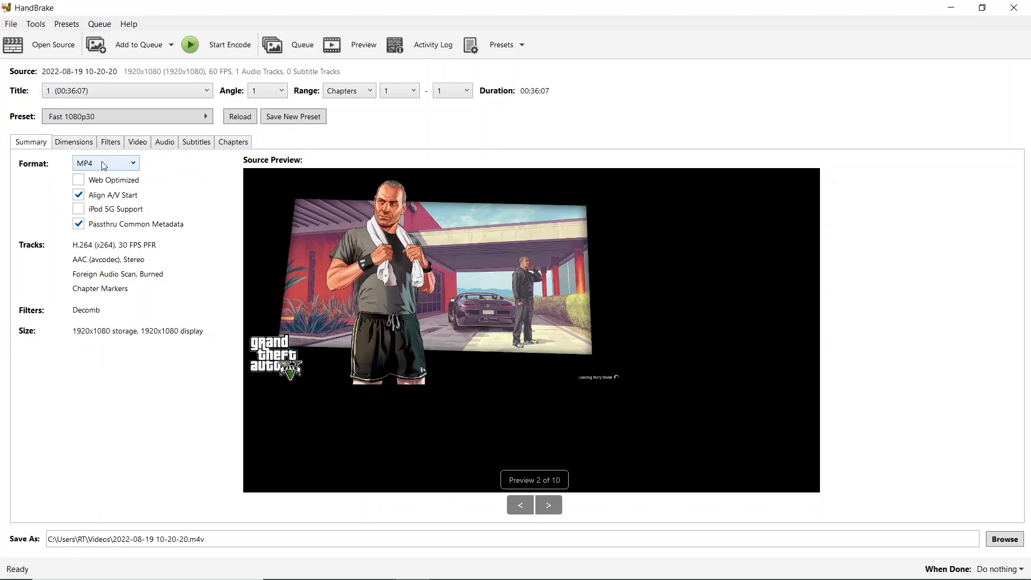
pyautogui.moveTo(91, 301)
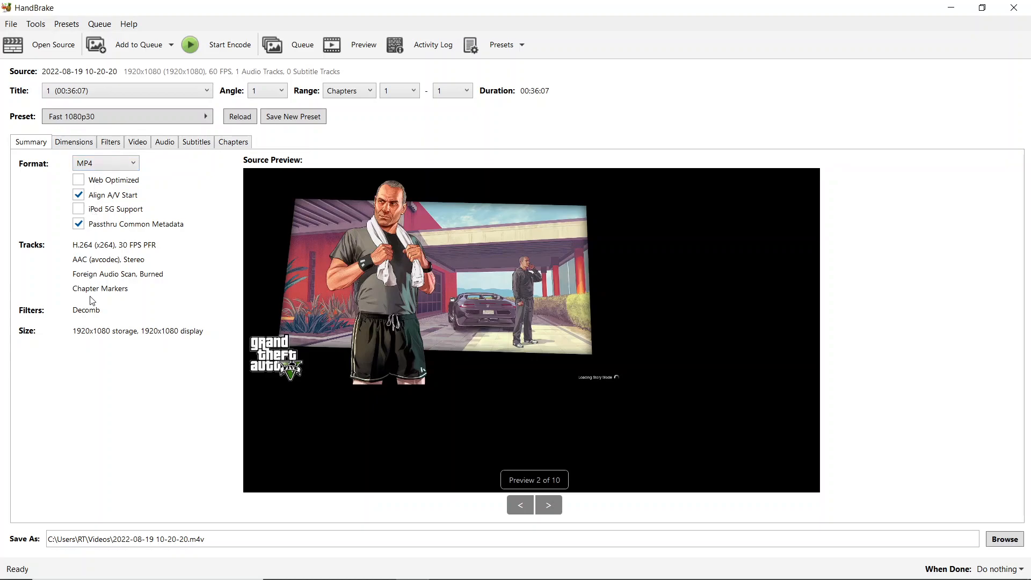
pyautogui.click(74, 141)
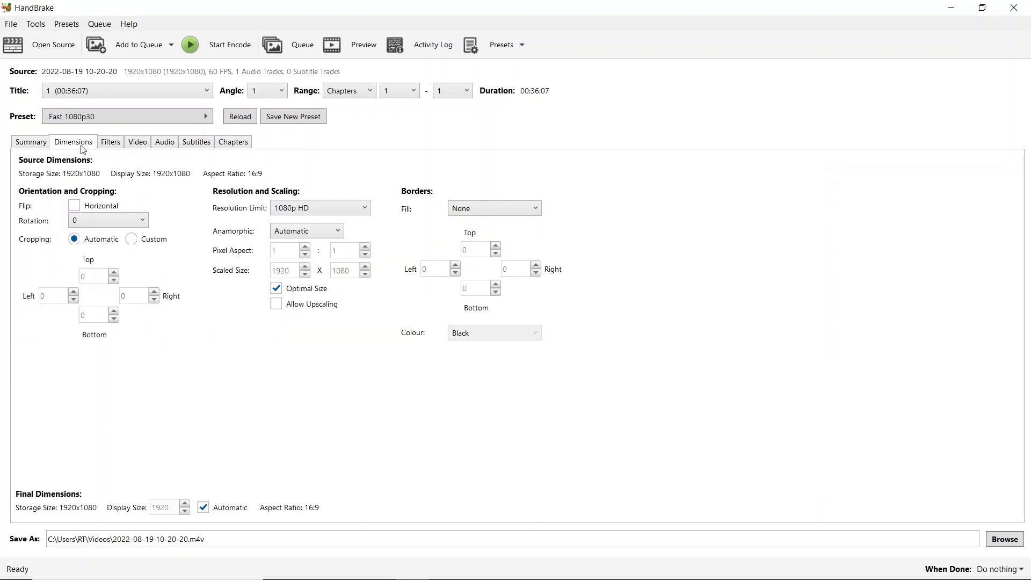
pyautogui.moveTo(293, 261)
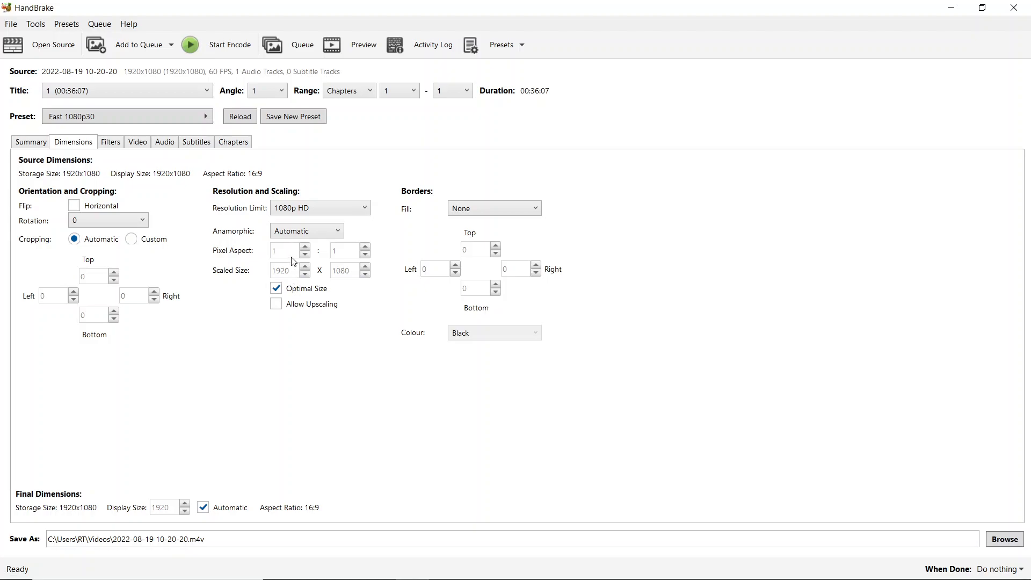
pyautogui.moveTo(374, 325)
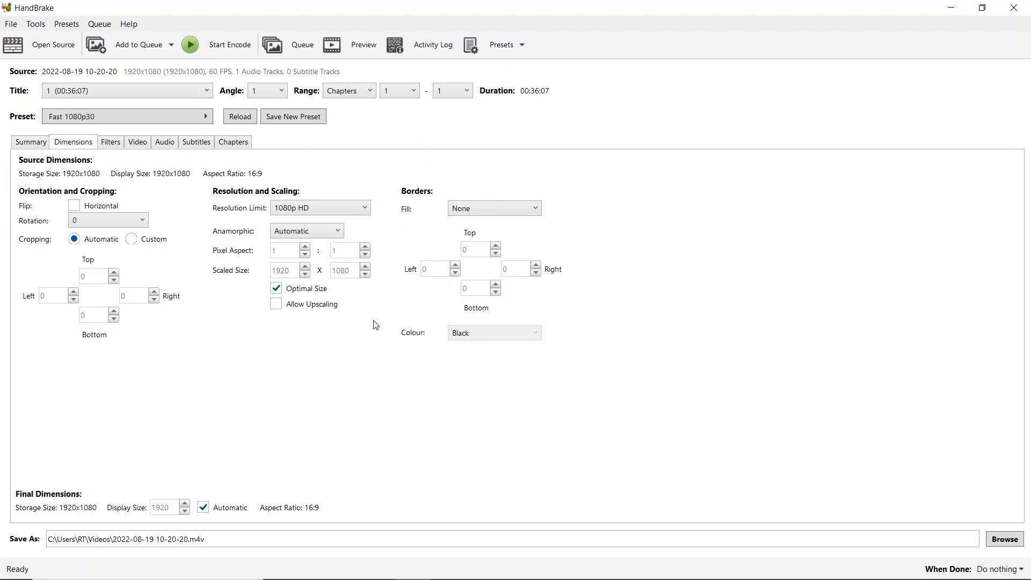
pyautogui.click(110, 142)
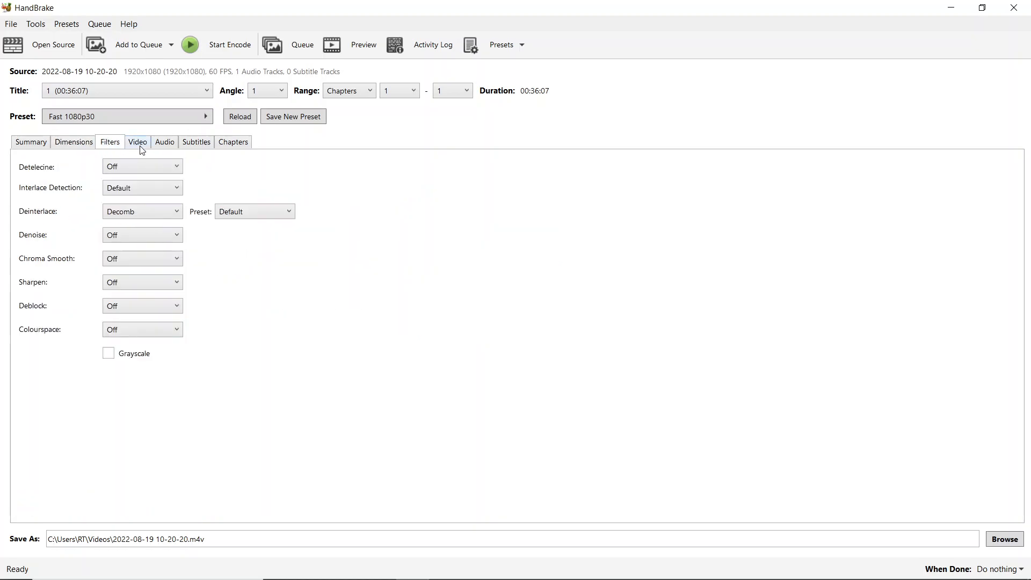
pyautogui.click(137, 141)
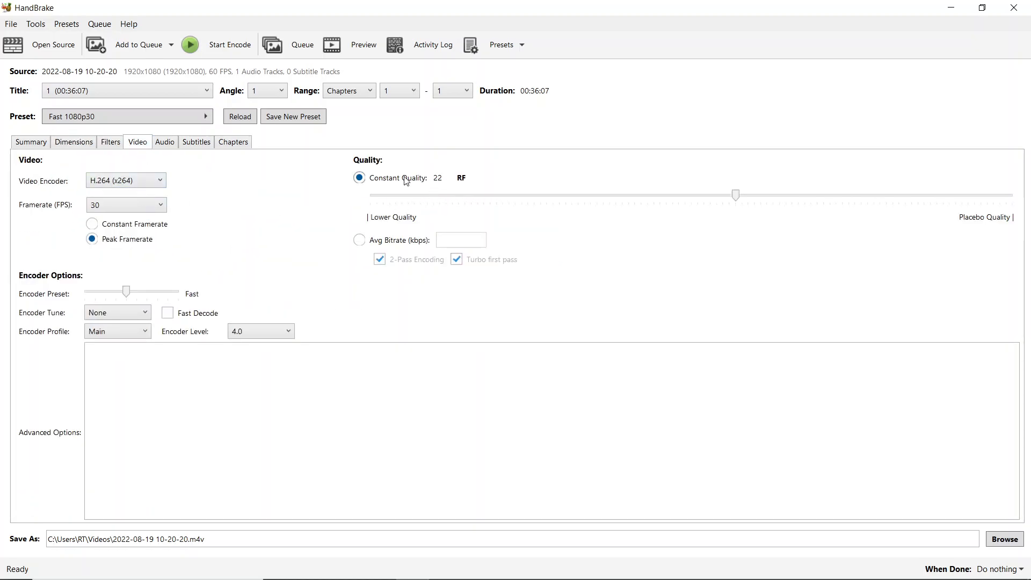
pyautogui.click(124, 181)
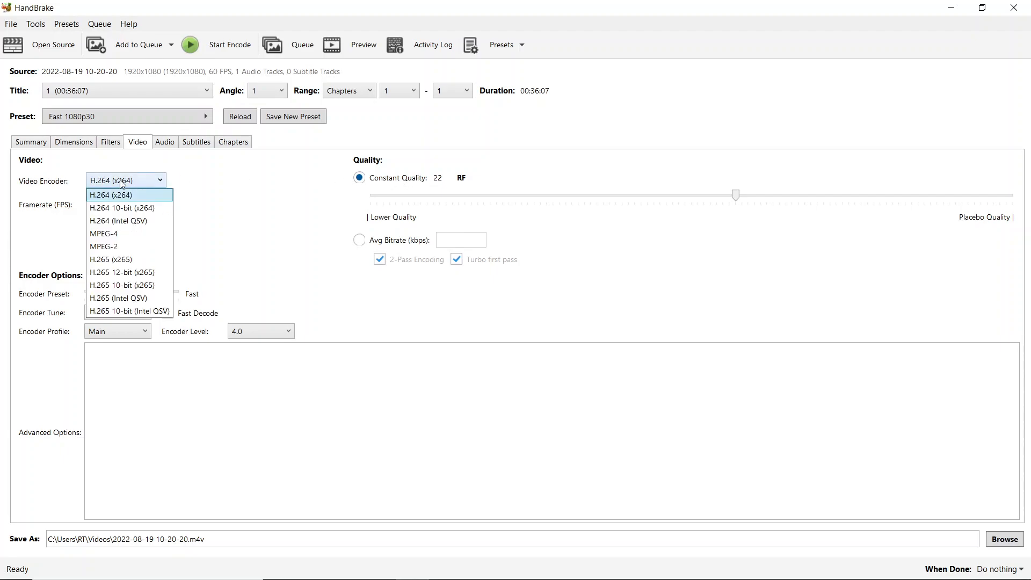
pyautogui.click(121, 195)
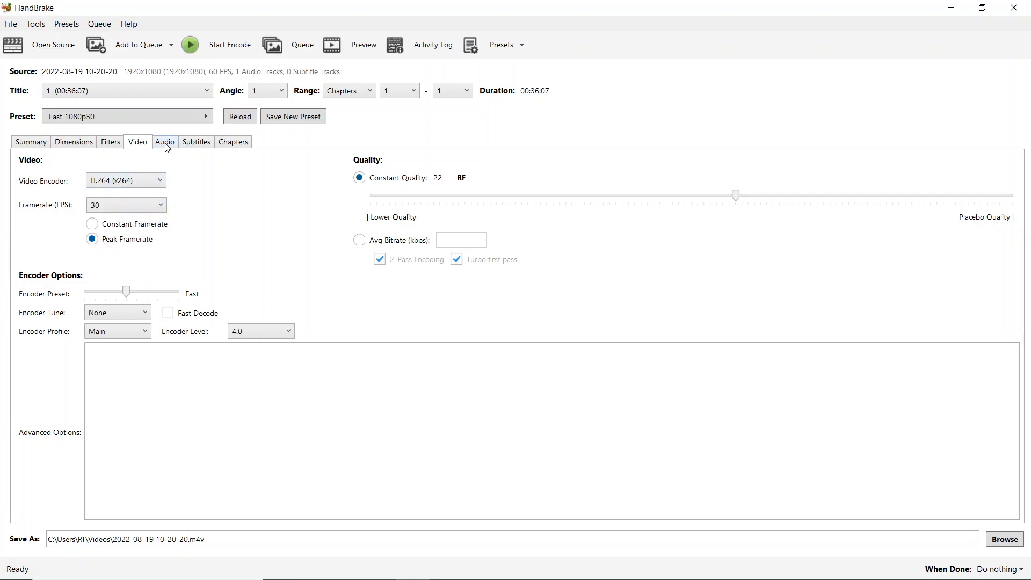
pyautogui.click(164, 141)
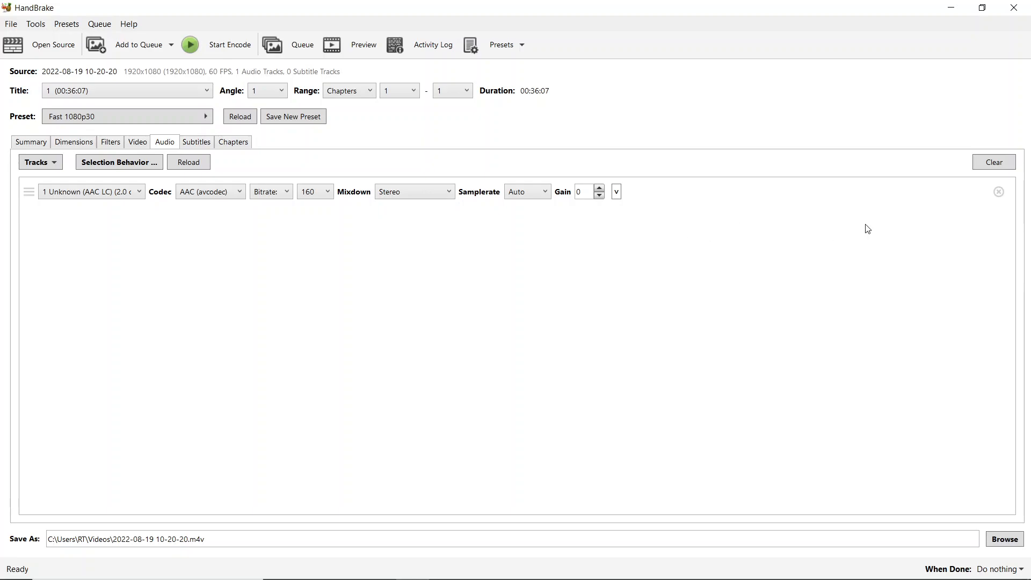
pyautogui.moveTo(309, 174)
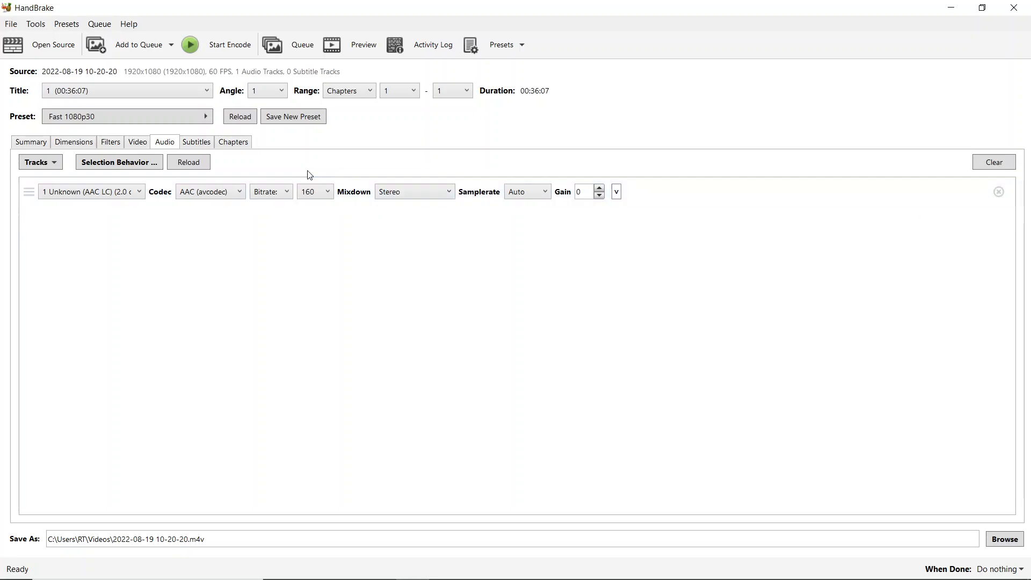
pyautogui.click(233, 141)
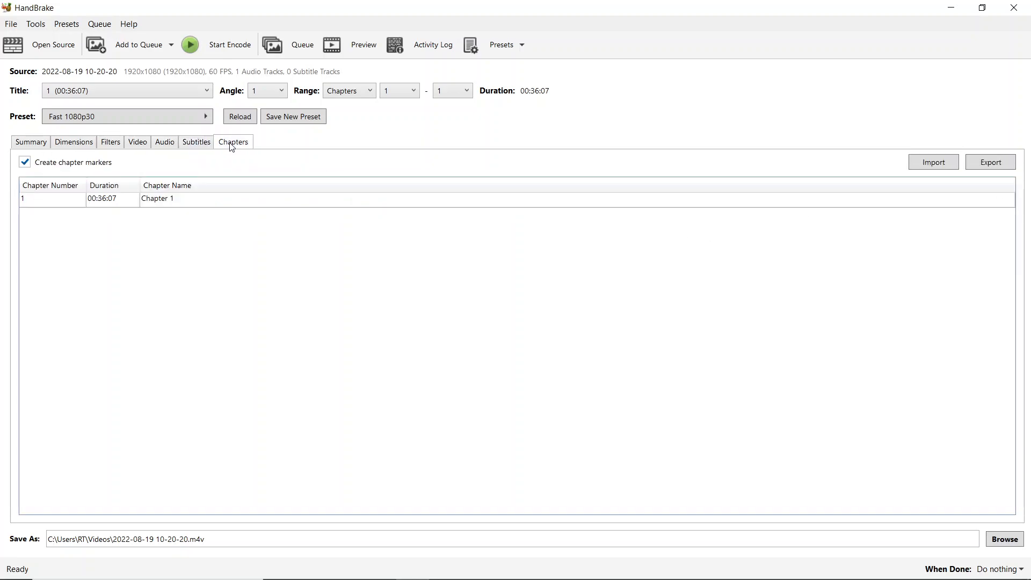
pyautogui.click(30, 142)
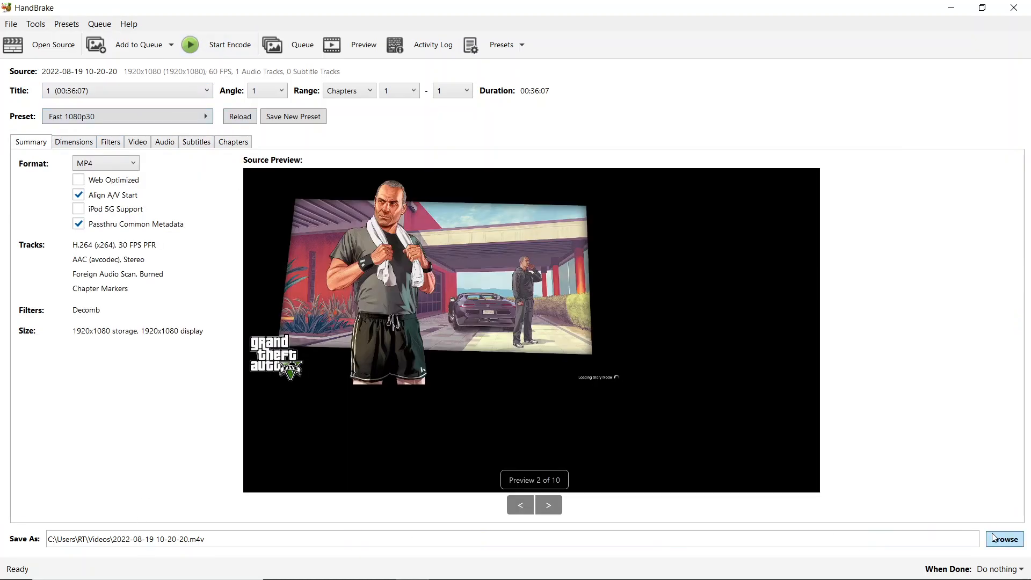
# Step: Set HandBrake's output destination to PART1GAME.m4v in the Videos folder
pyautogui.click(1004, 538)
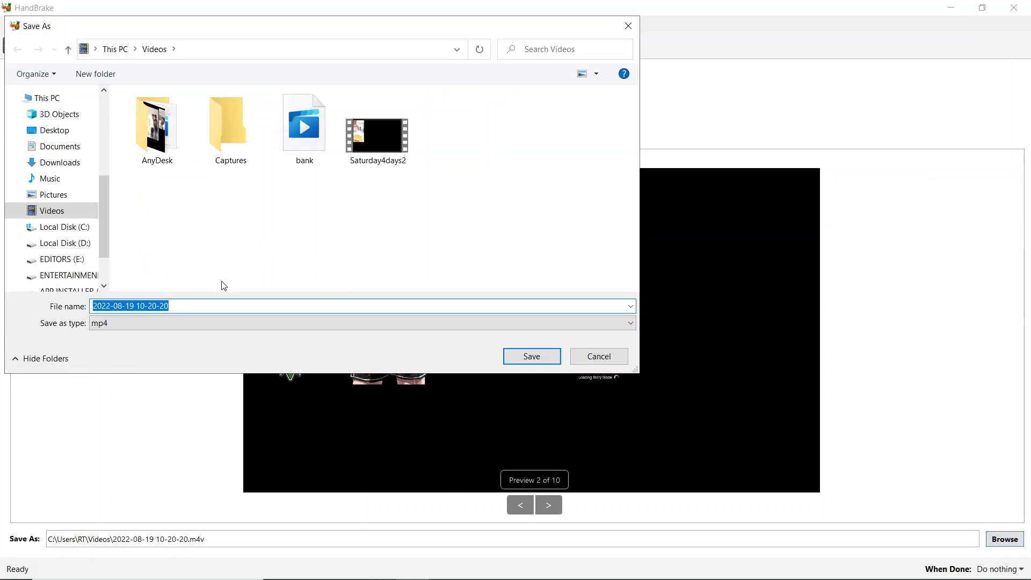
pyautogui.write('gta')
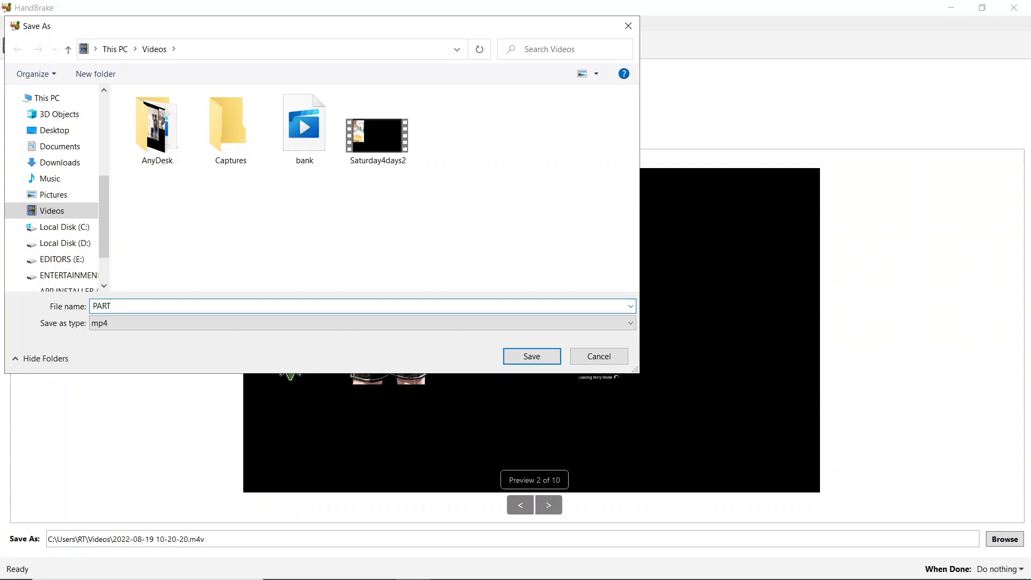
pyautogui.write('1')
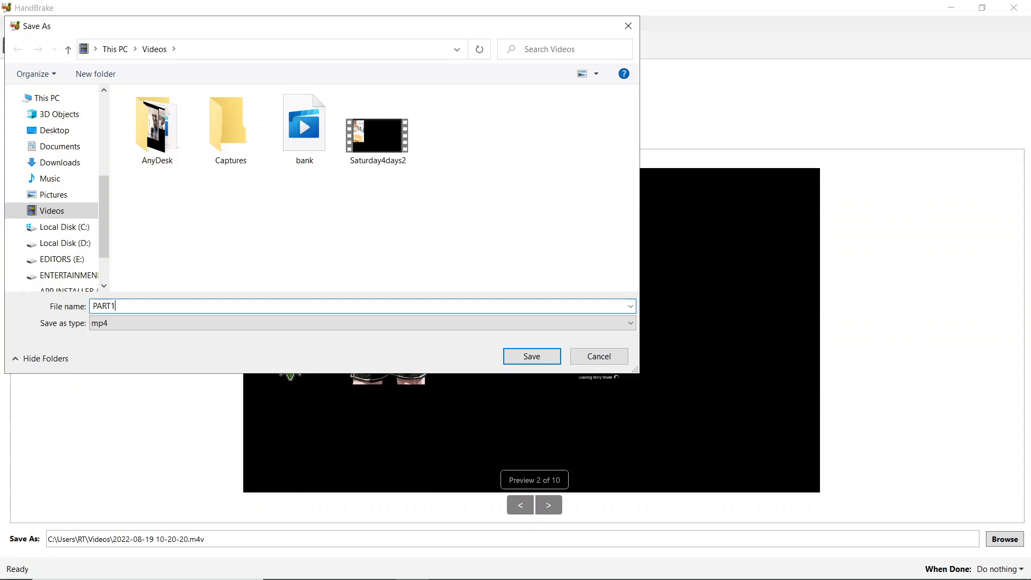
pyautogui.moveTo(260, 288)
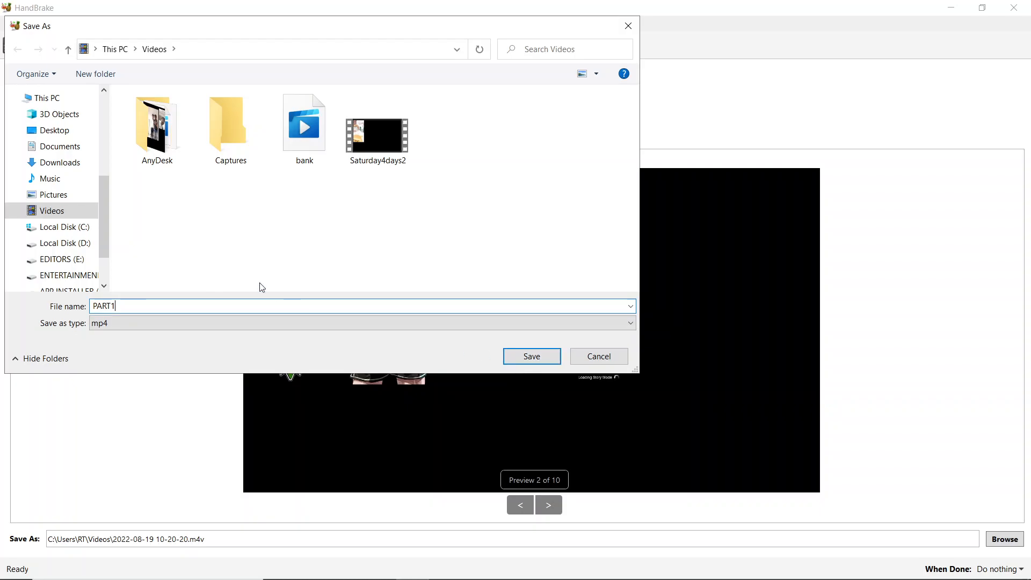
pyautogui.write('GAME')
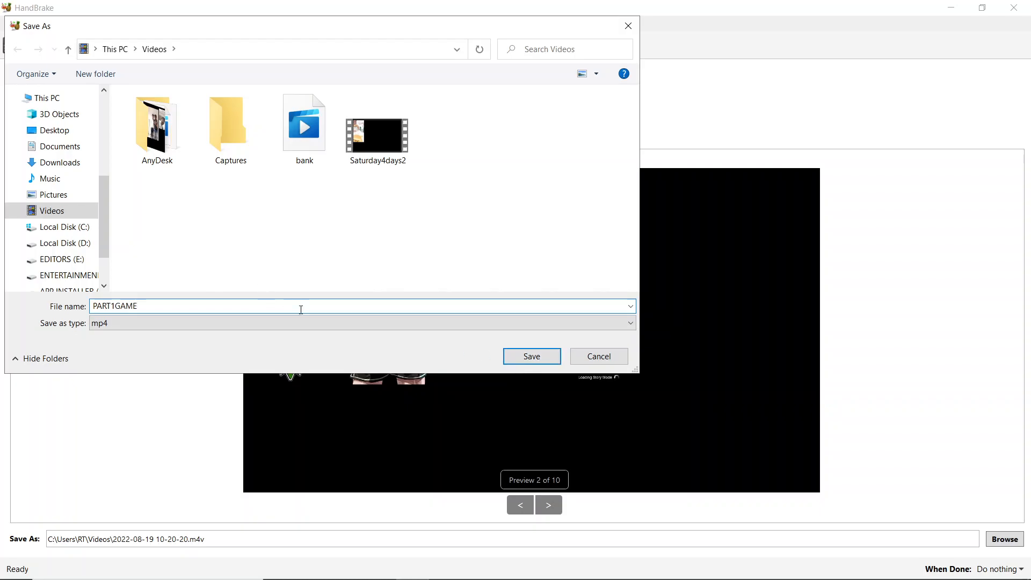
pyautogui.click(531, 356)
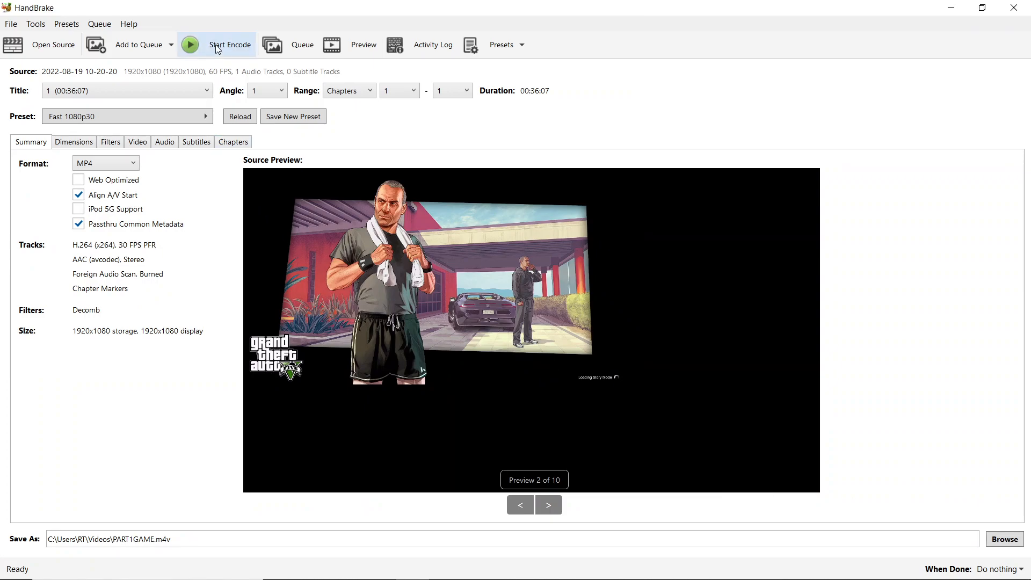
# Step: Encode the recording to PART1GAME and confirm the file appears in Videos
pyautogui.click(190, 44)
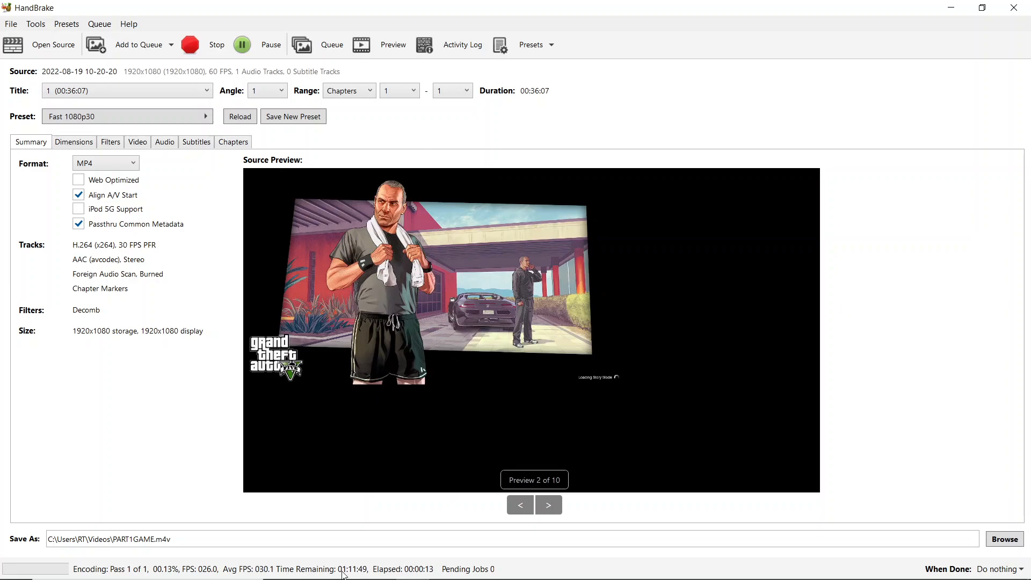
pyautogui.click(190, 45)
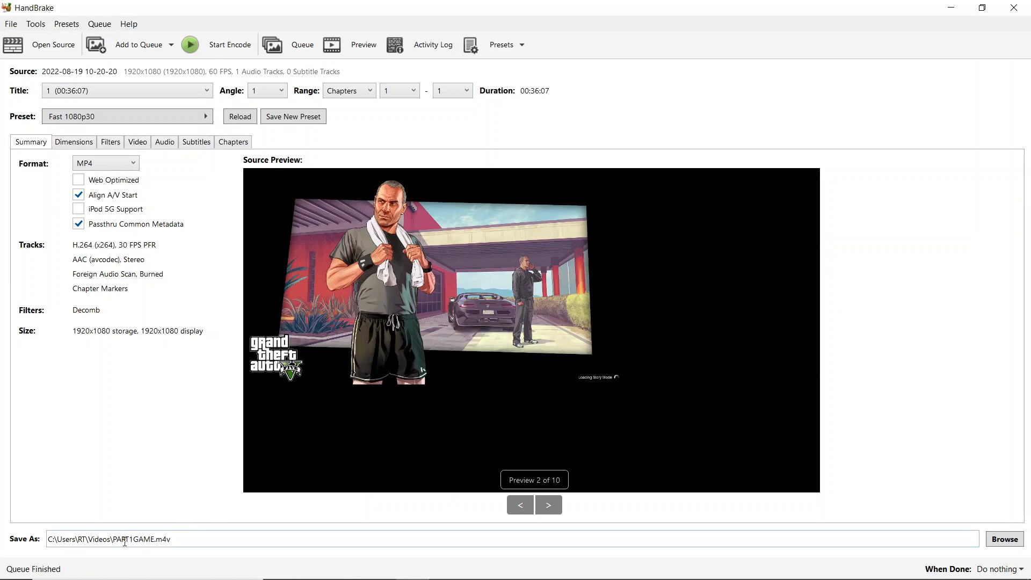
pyautogui.moveTo(328, 573)
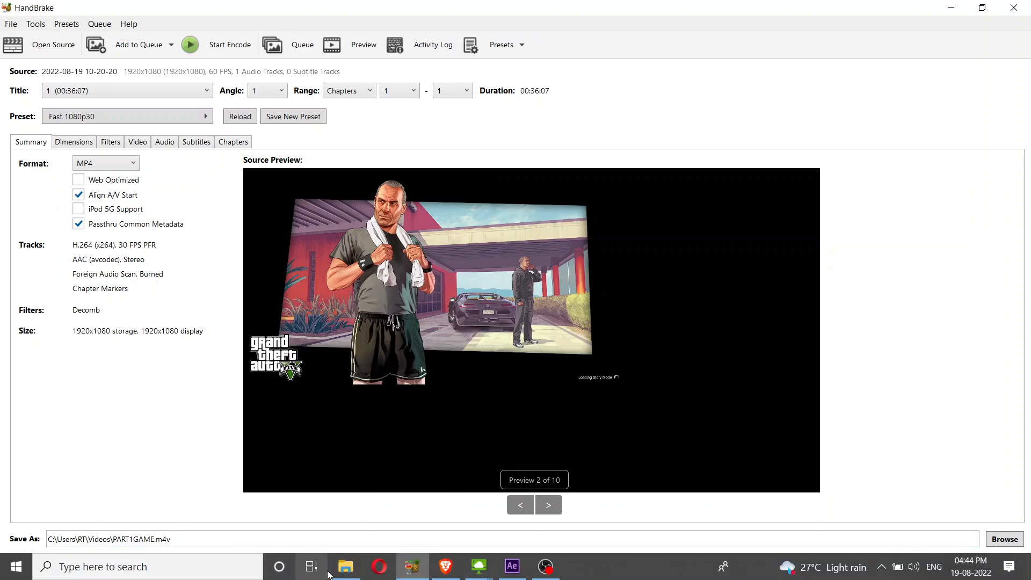
pyautogui.click(345, 566)
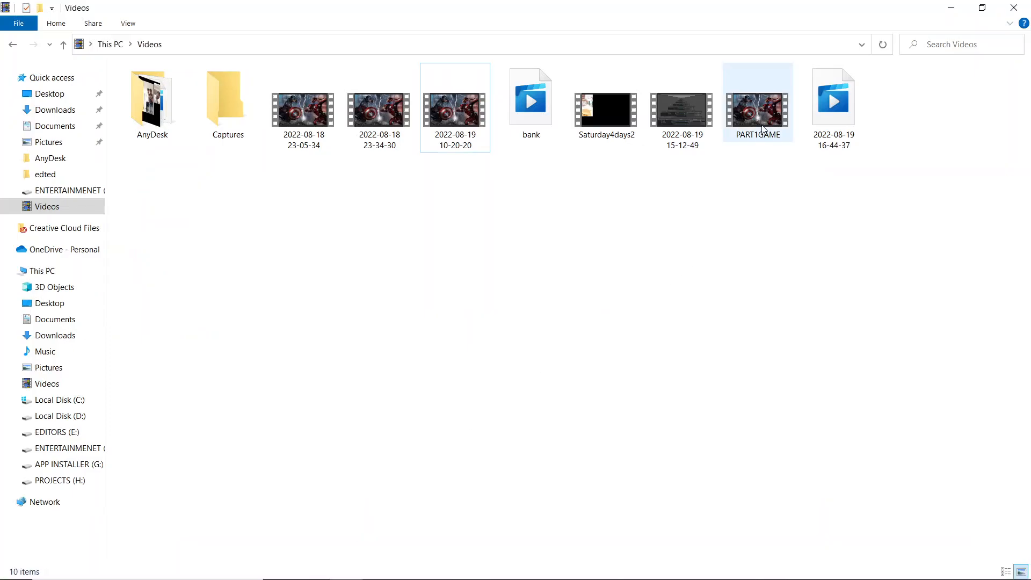
pyautogui.click(511, 566)
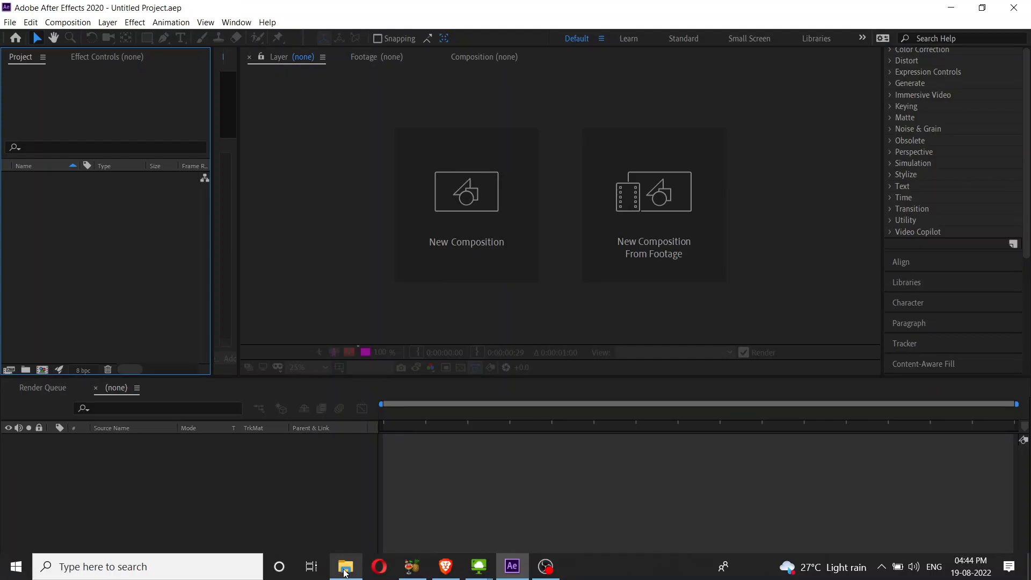
# Step: Import PART1GAME.m4v into the Project panel and double-click it to view the footage
pyautogui.click(345, 566)
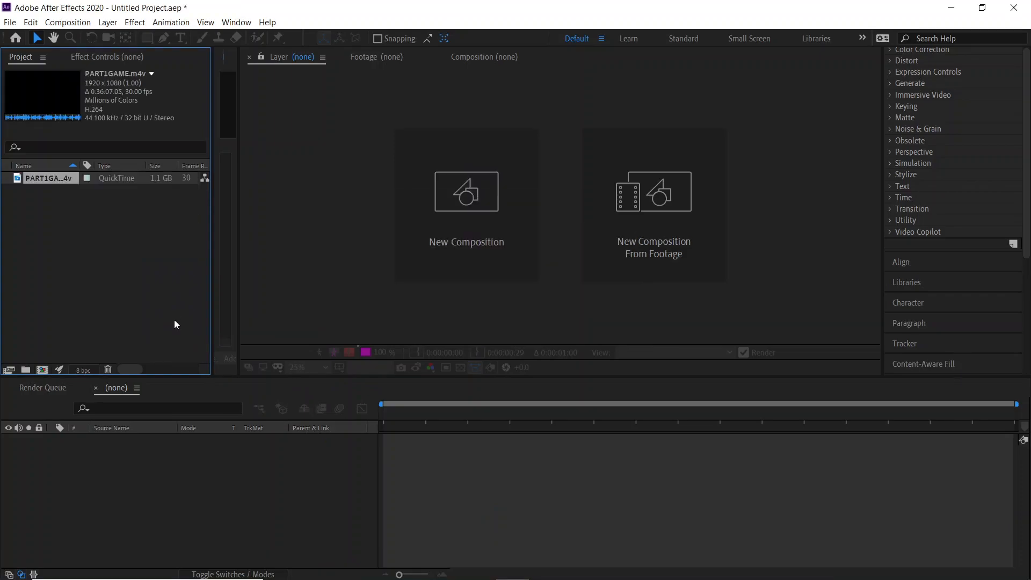
pyautogui.click(49, 178)
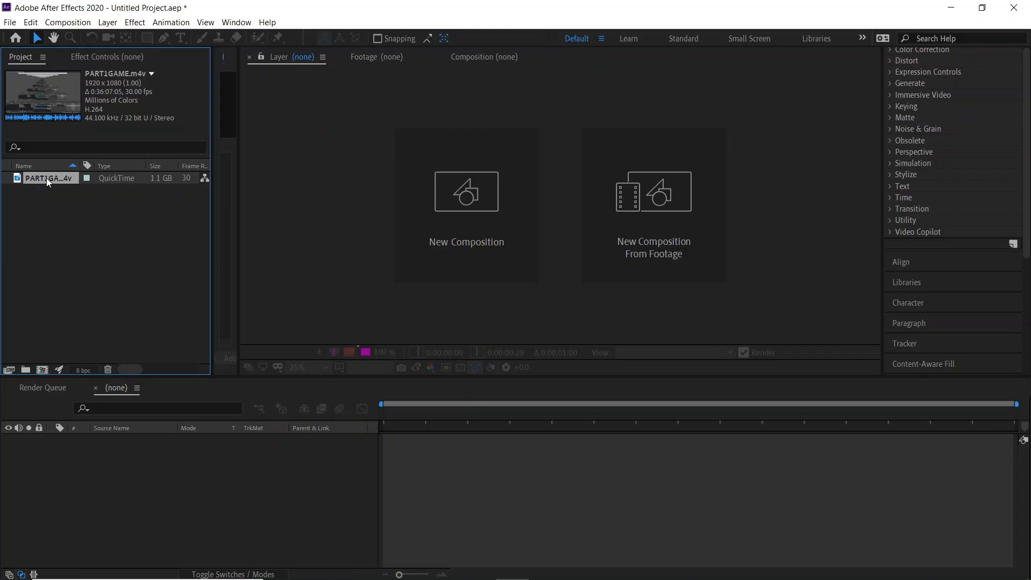
pyautogui.doubleClick(43, 178)
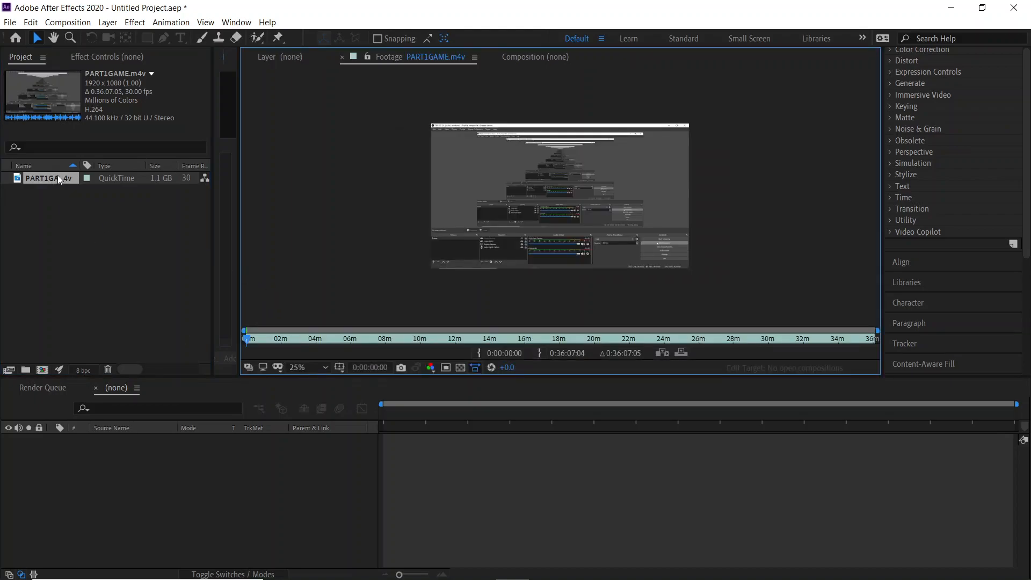